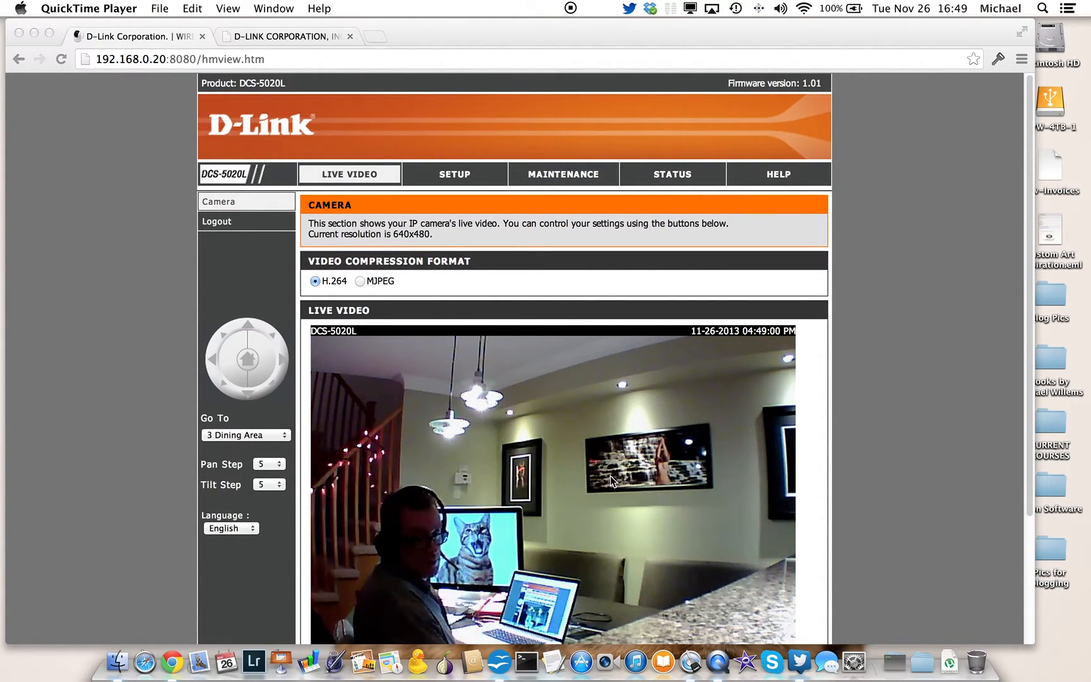
- Turn night mode on for the camera's live feed
{"action": "scroll", "scroll_direction": "down", "scroll_amount": 3}
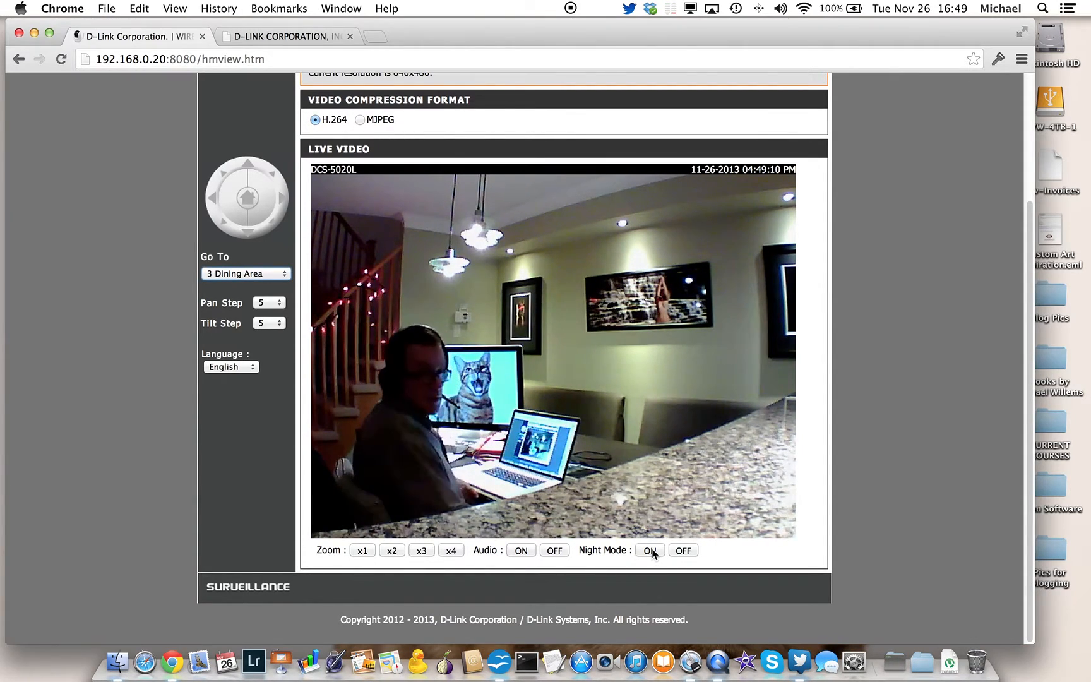
{"action": "left_click", "coordinate": [647, 551]}
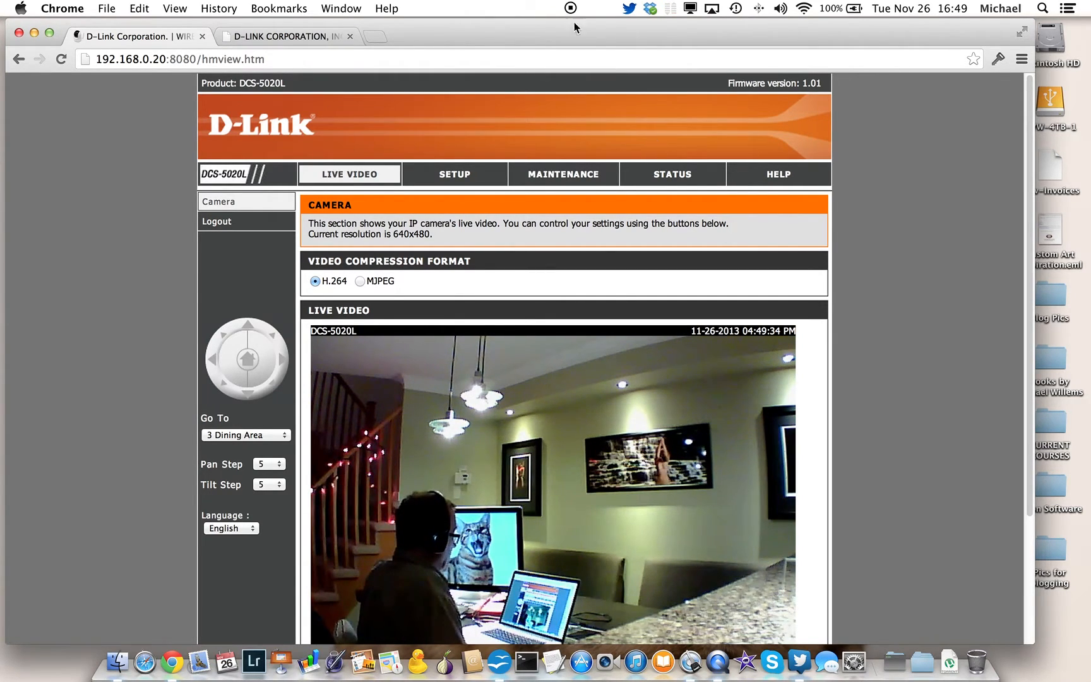
- On the router's status page, locate 192.168.0.20 in the LAN computers table
{"action": "left_click", "coordinate": [285, 37]}
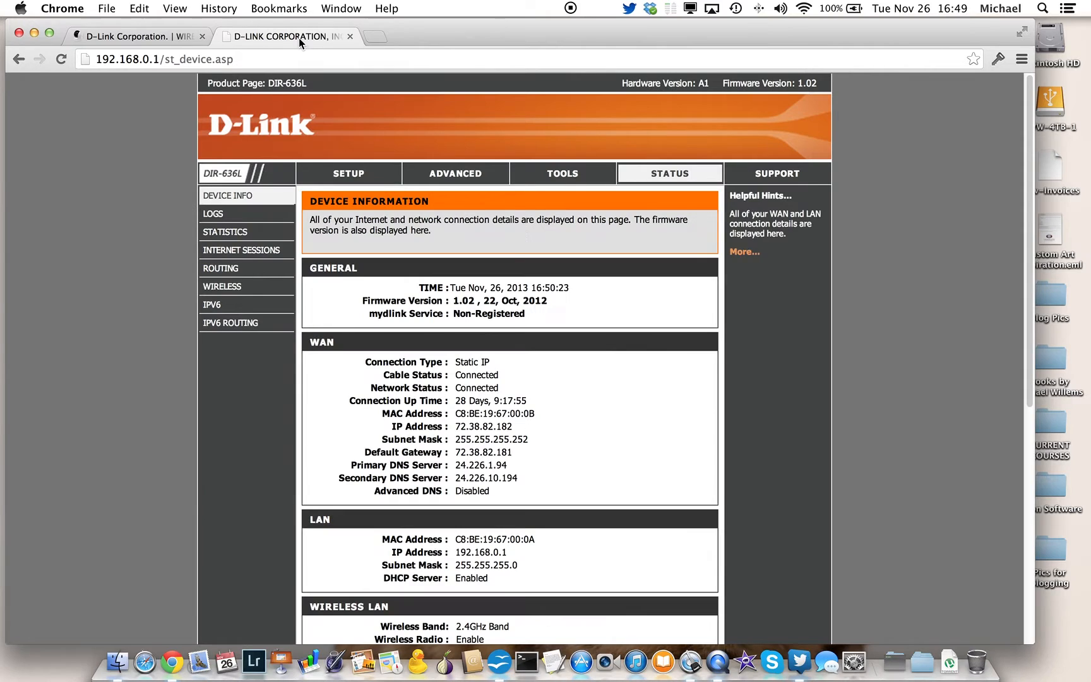
{"action": "mouse_move", "coordinate": [161, 162]}
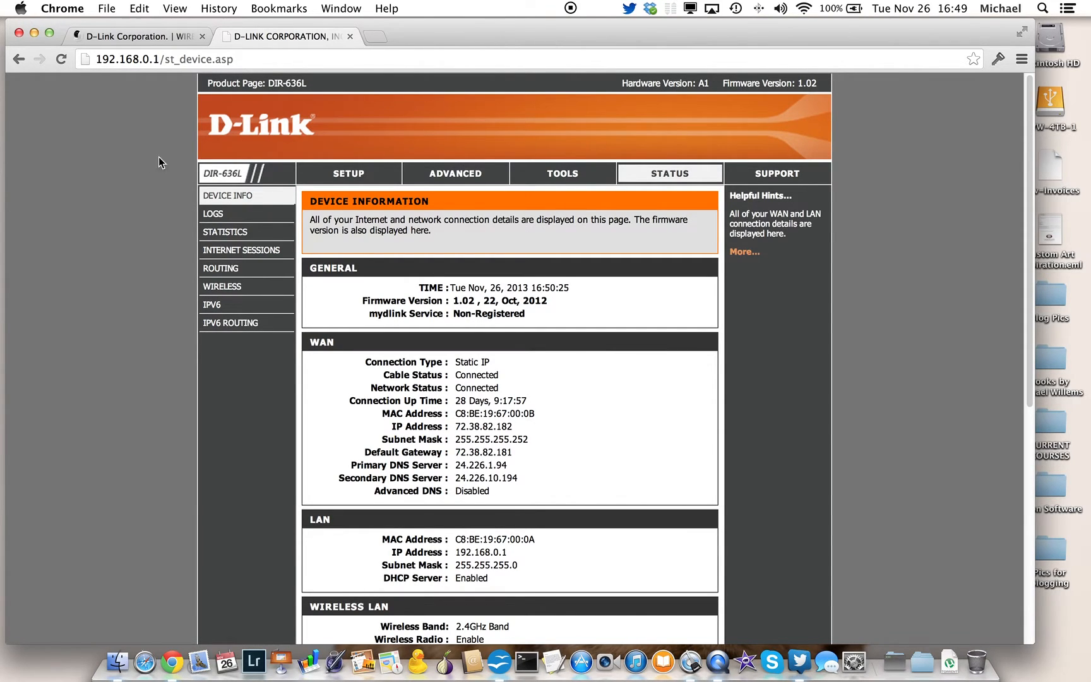
{"action": "scroll", "scroll_direction": "down", "scroll_amount": 3}
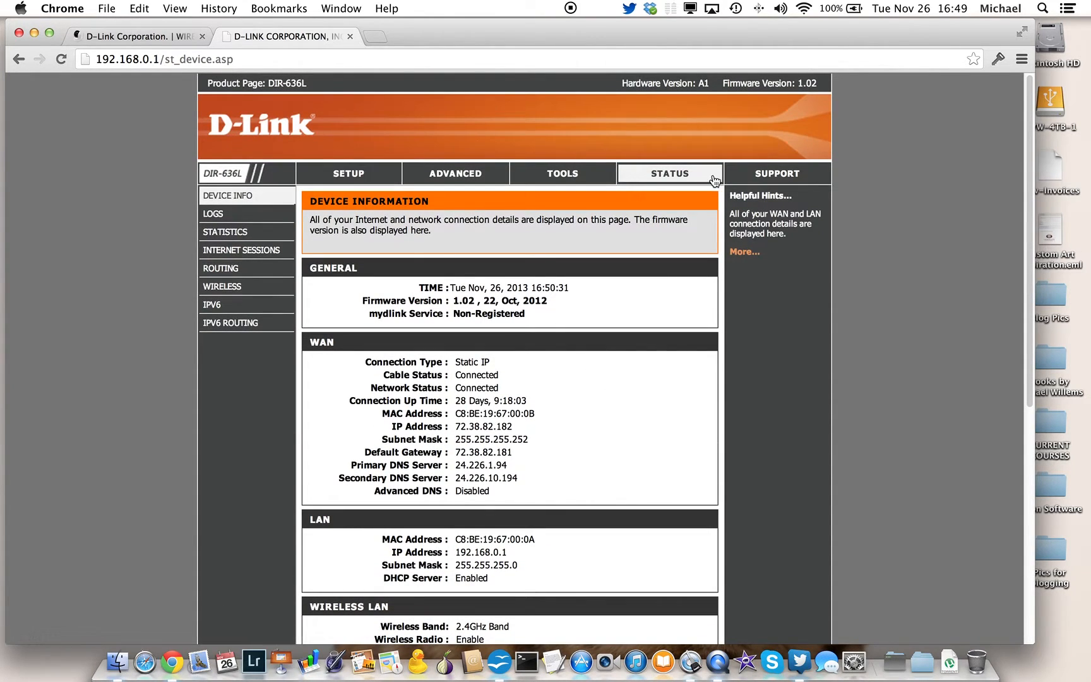
{"action": "scroll", "scroll_direction": "down", "scroll_amount": 3}
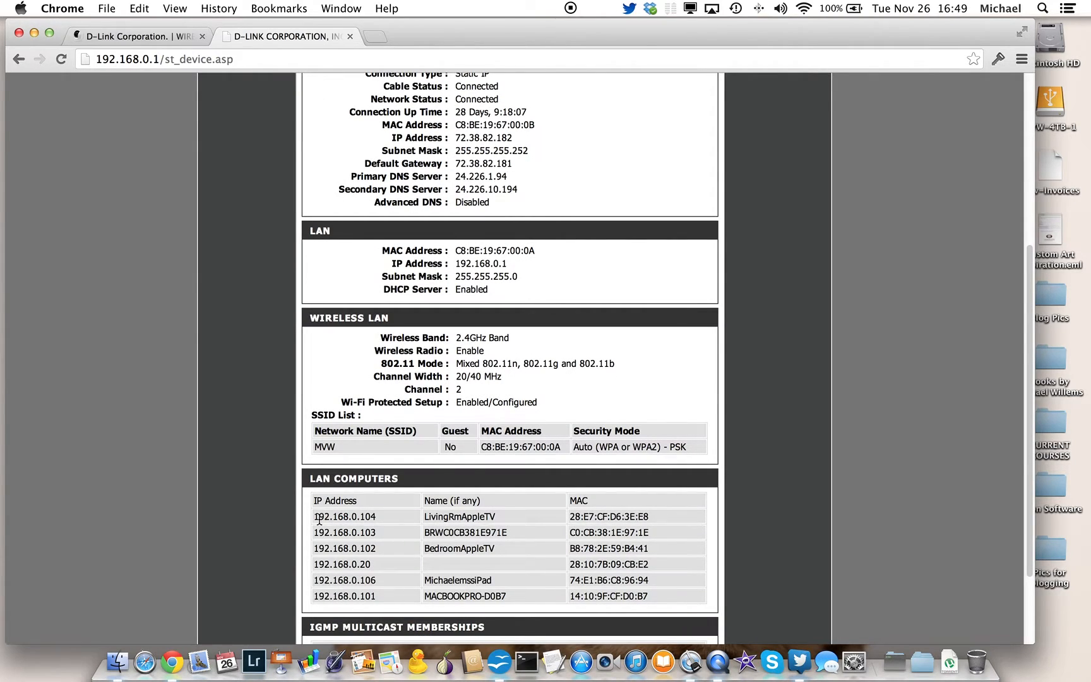
{"action": "left_click_drag", "start_coordinate": [345, 517], "coordinate": [383, 596]}
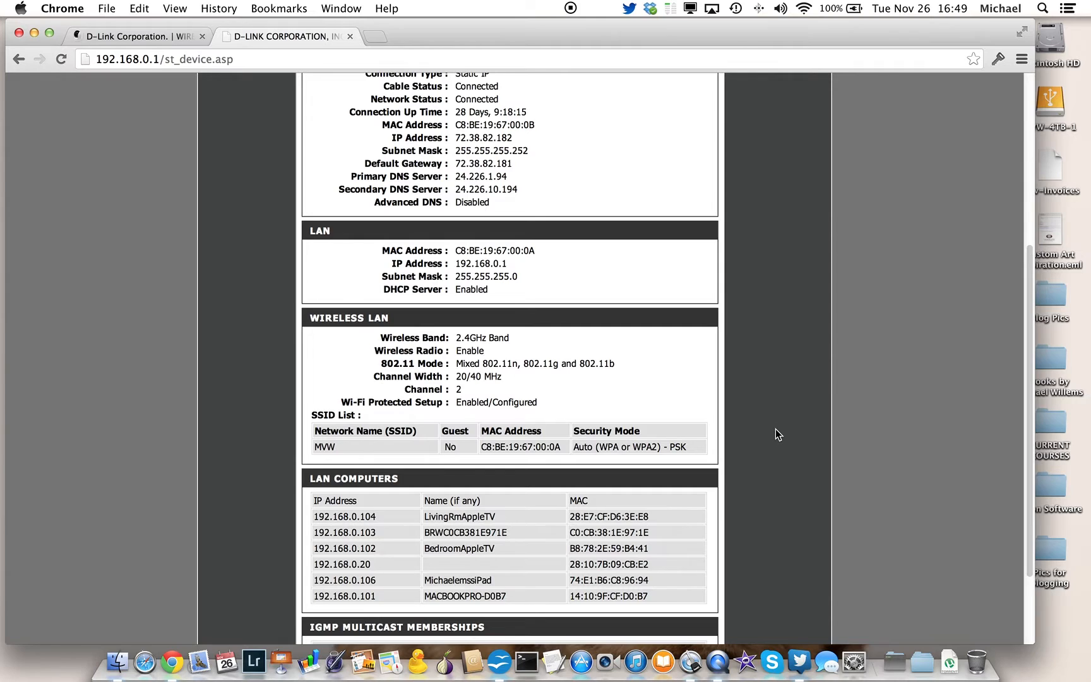
{"action": "mouse_move", "coordinate": [789, 390]}
{"action": "type", "text": "192.168.0.20"}
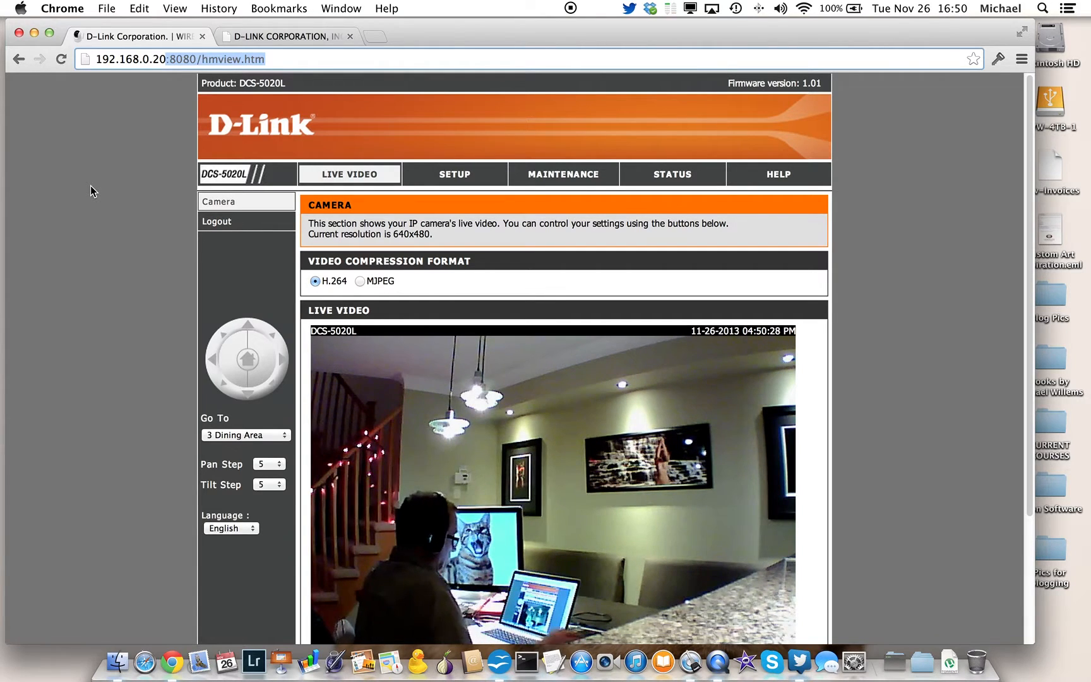
{"action": "mouse_move", "coordinate": [134, 149]}
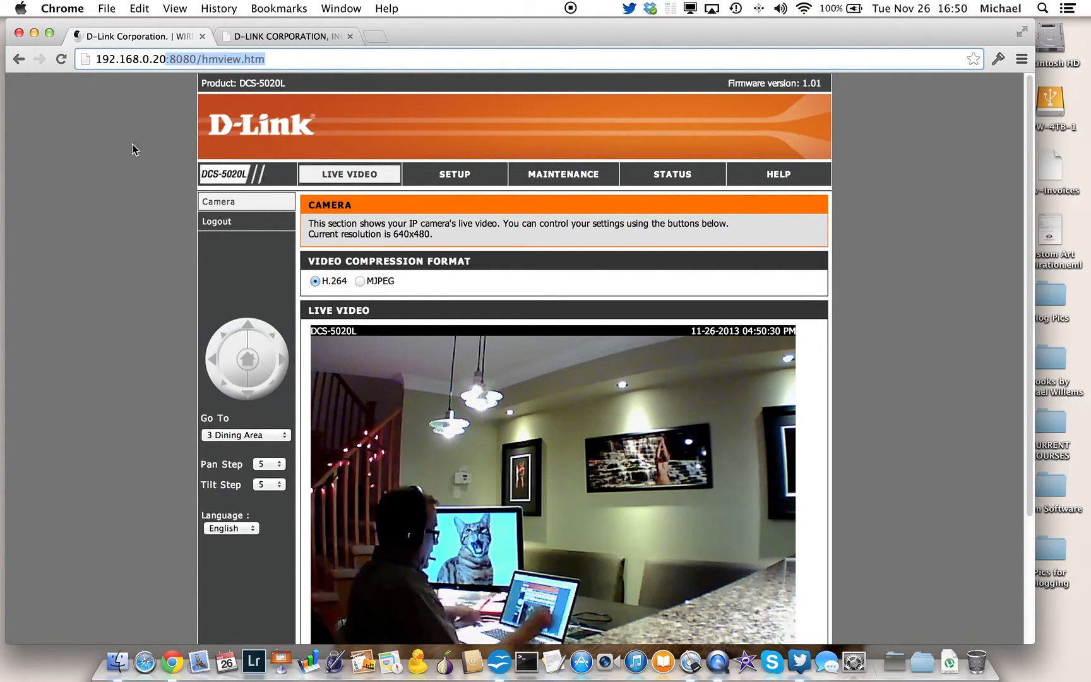
- Bring up the camera's Network Setup page with the static IP option selected
{"action": "left_click", "coordinate": [454, 174]}
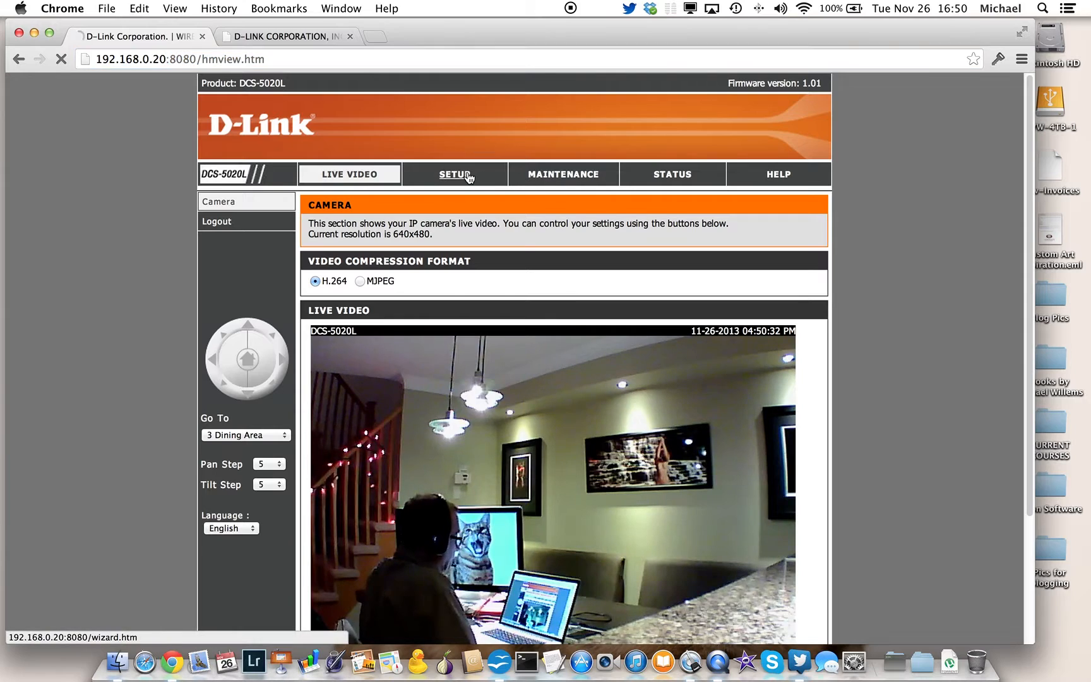
{"action": "left_click", "coordinate": [460, 174]}
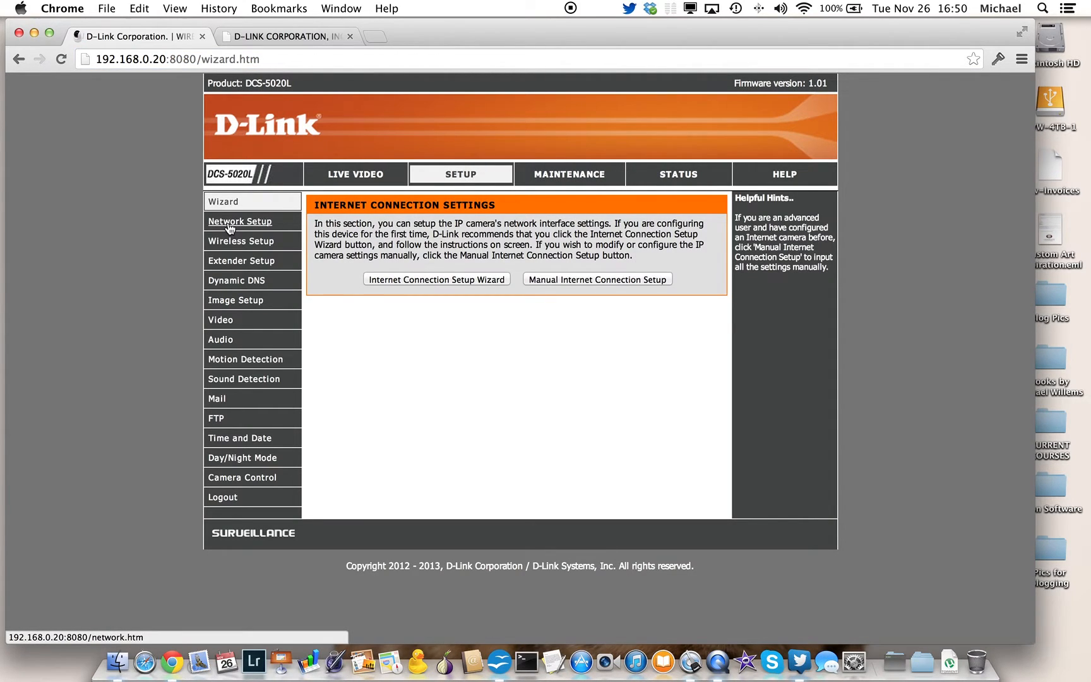
{"action": "left_click", "coordinate": [240, 221]}
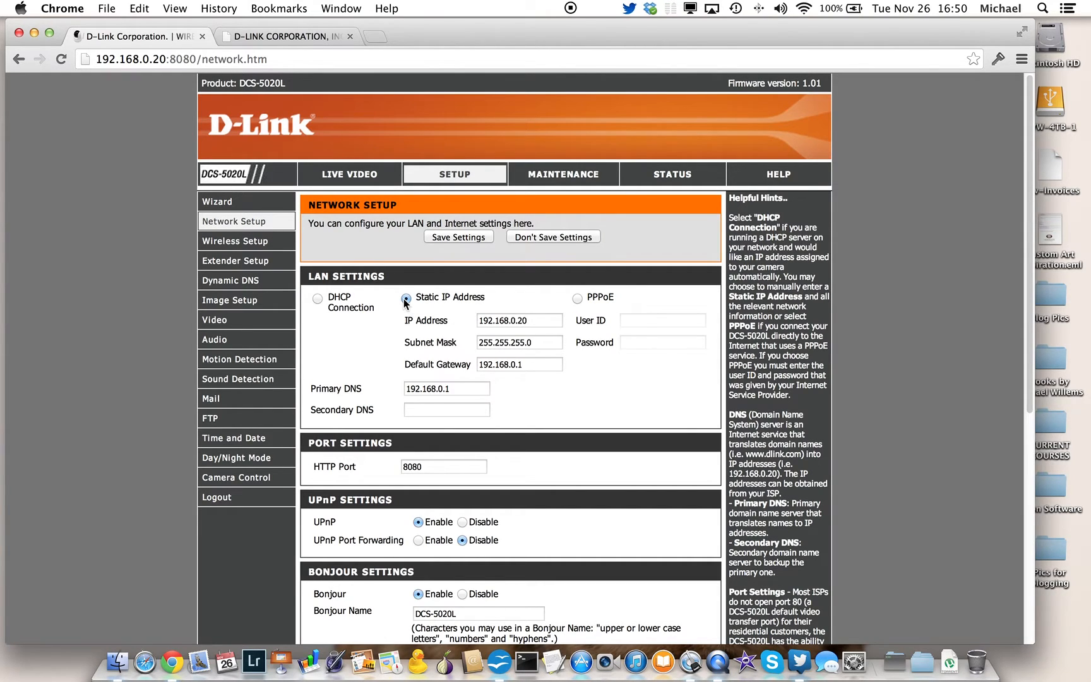
{"action": "scroll", "scroll_direction": "down", "scroll_amount": 3}
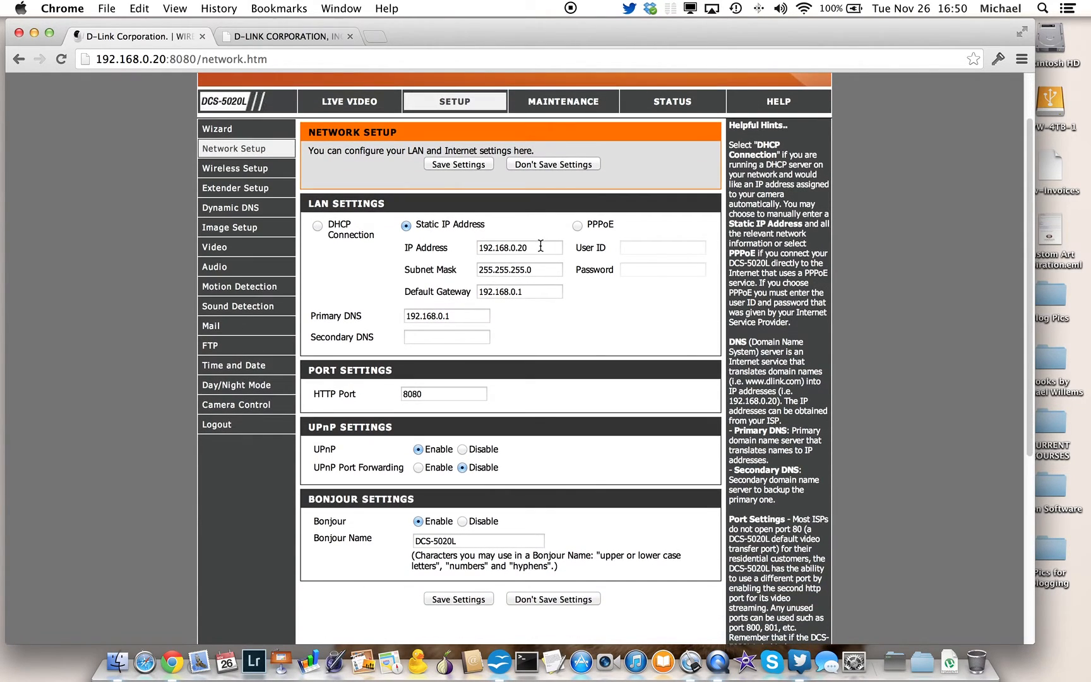
- Review static IP 192.168.0.20, gateway and DNS 192.168.0.1, and HTTP port 8080
{"action": "left_click", "coordinate": [519, 248]}
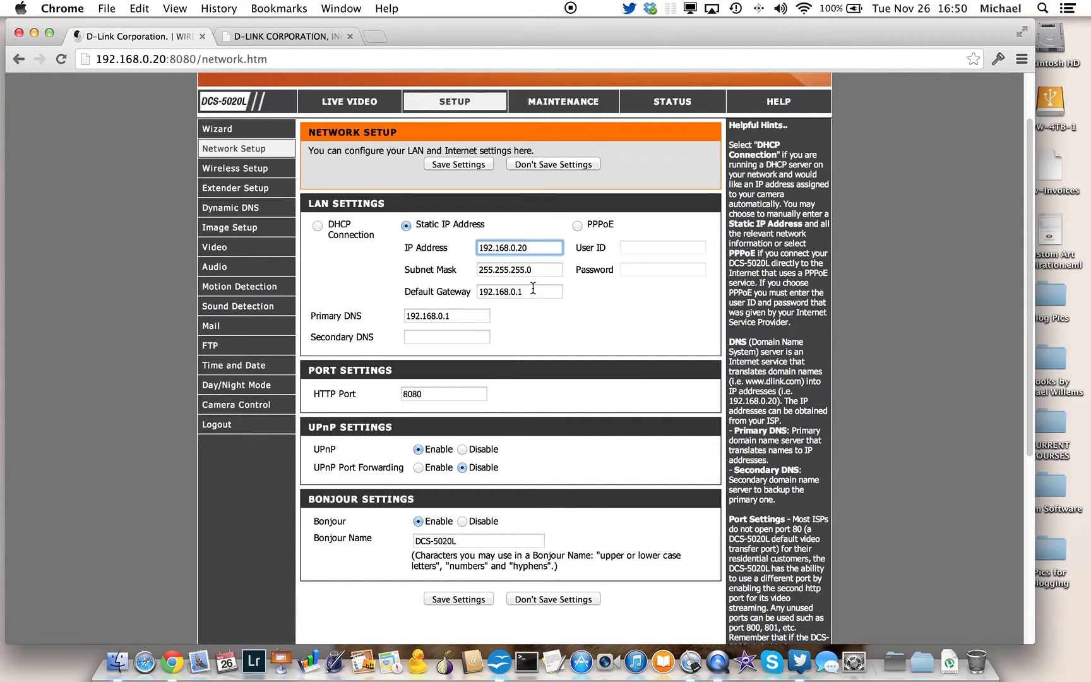
{"action": "left_click", "coordinate": [446, 316]}
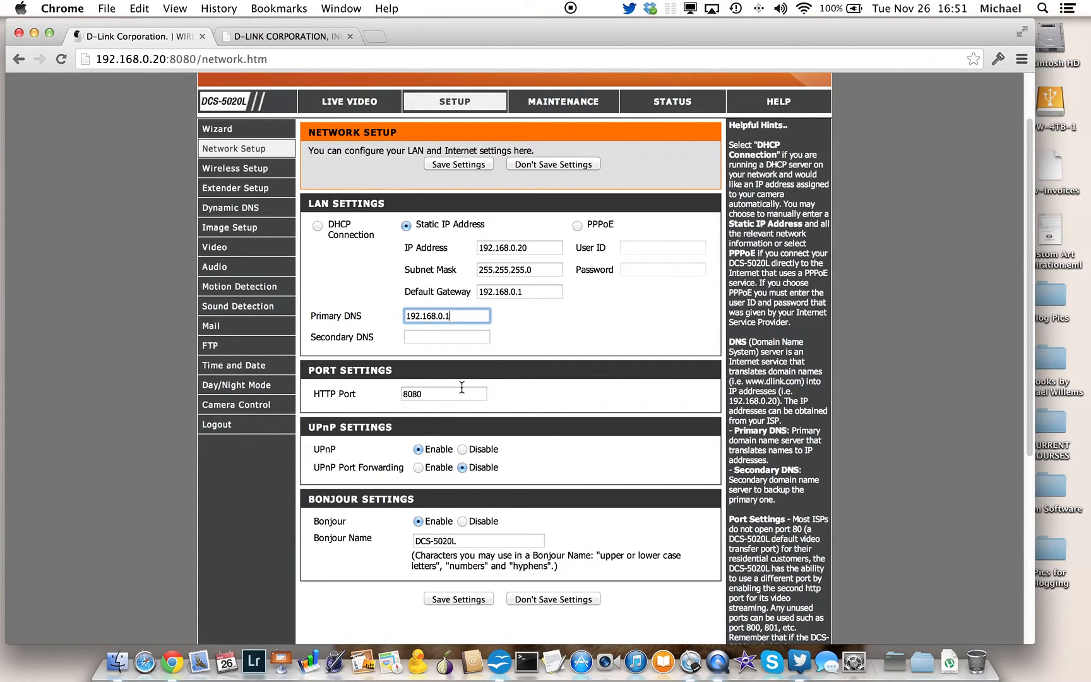
{"action": "left_click", "coordinate": [445, 394]}
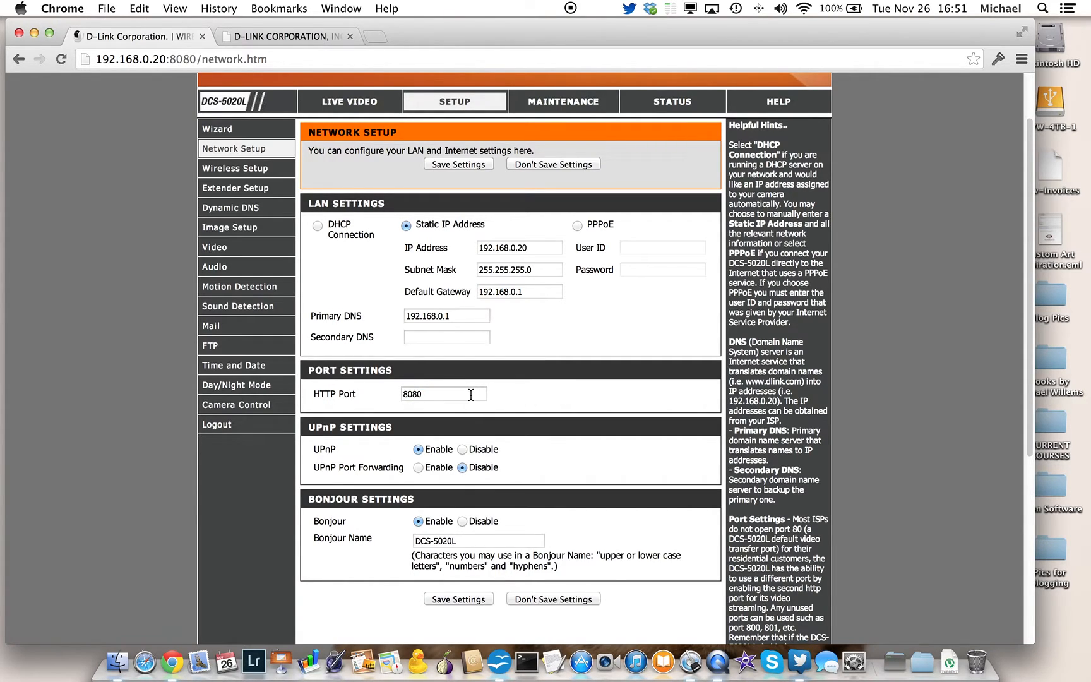
{"action": "left_click", "coordinate": [443, 394]}
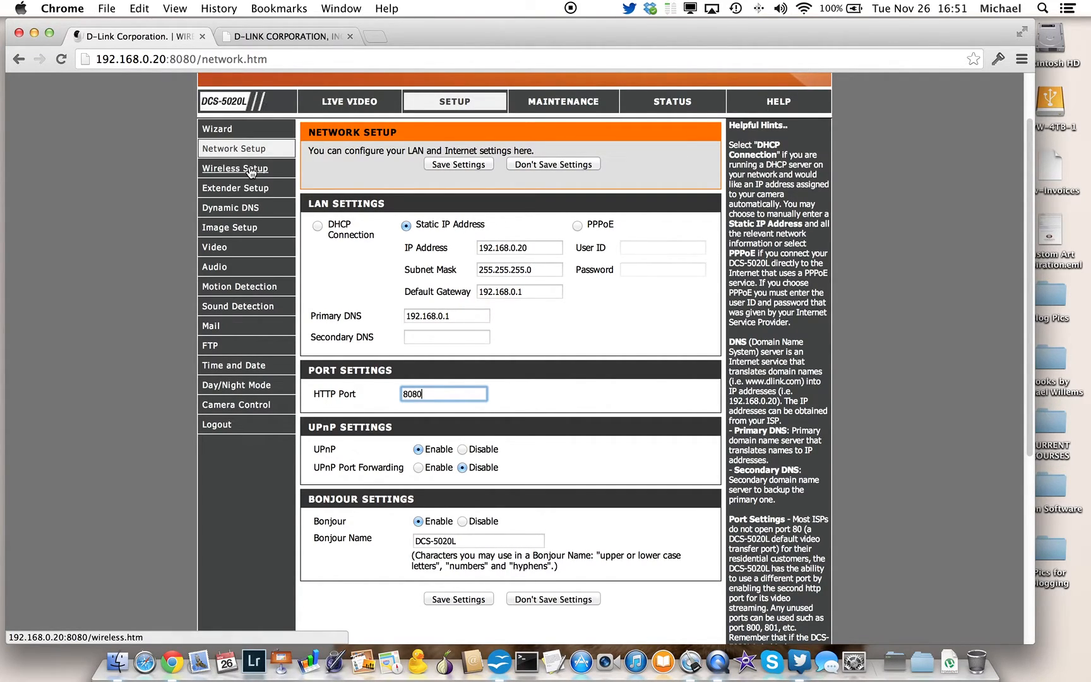
- Show the Wireless Setup page with SSID MVW and its WPA-PSK pre-shared key
{"action": "left_click", "coordinate": [234, 168]}
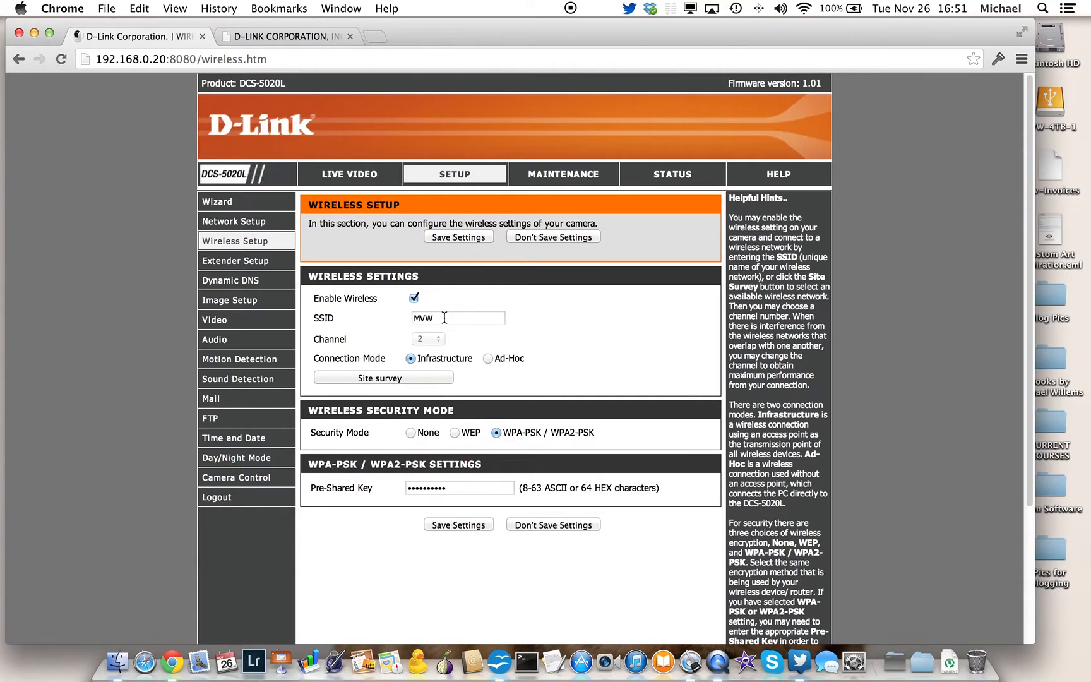
{"action": "left_click", "coordinate": [458, 318]}
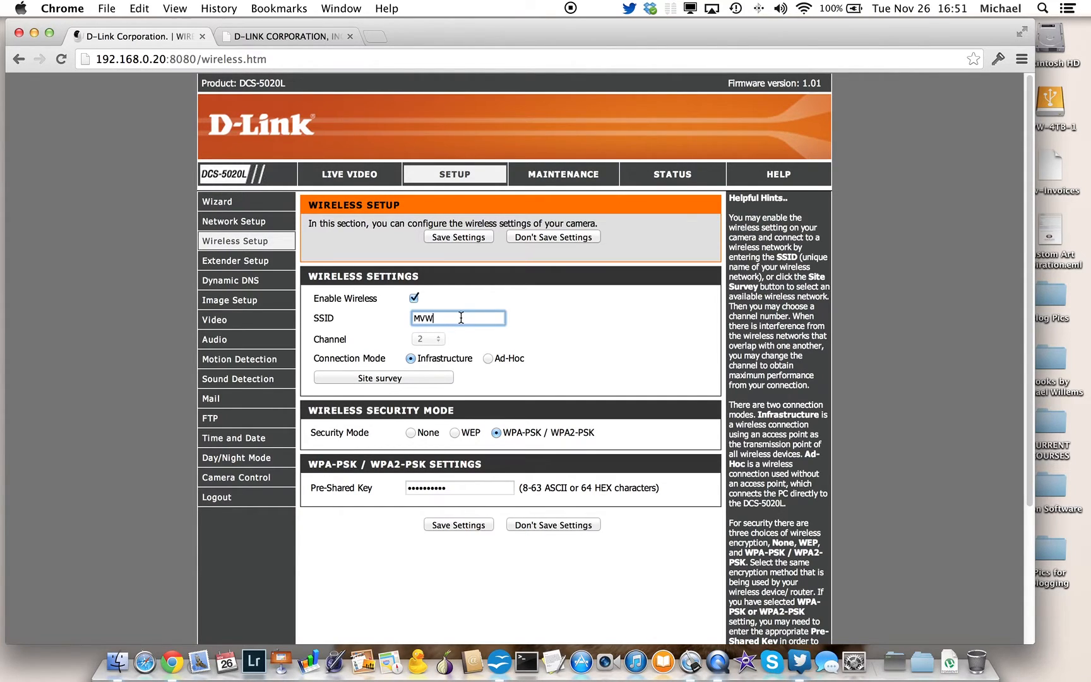
{"action": "mouse_move", "coordinate": [396, 385]}
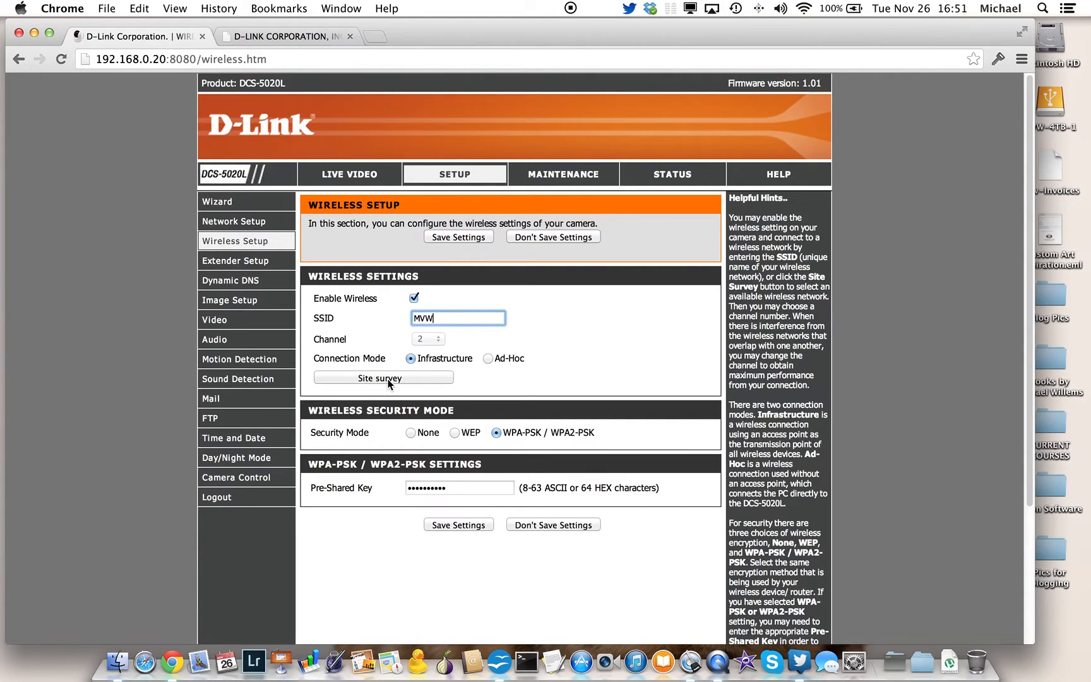
{"action": "left_click", "coordinate": [458, 488]}
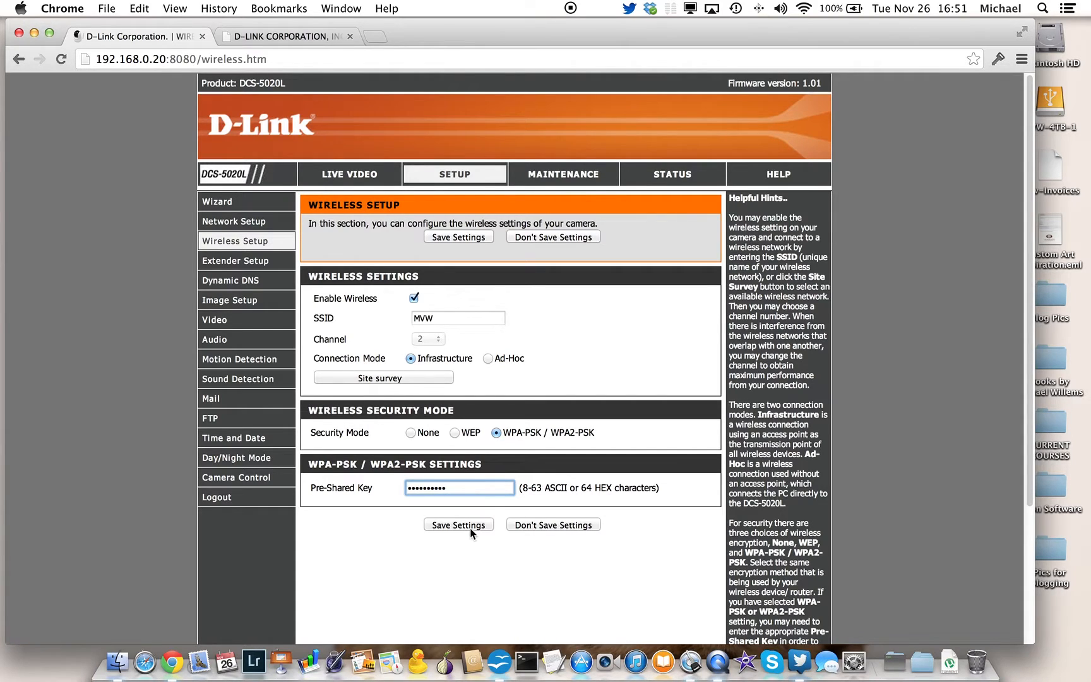
{"action": "mouse_move", "coordinate": [464, 520]}
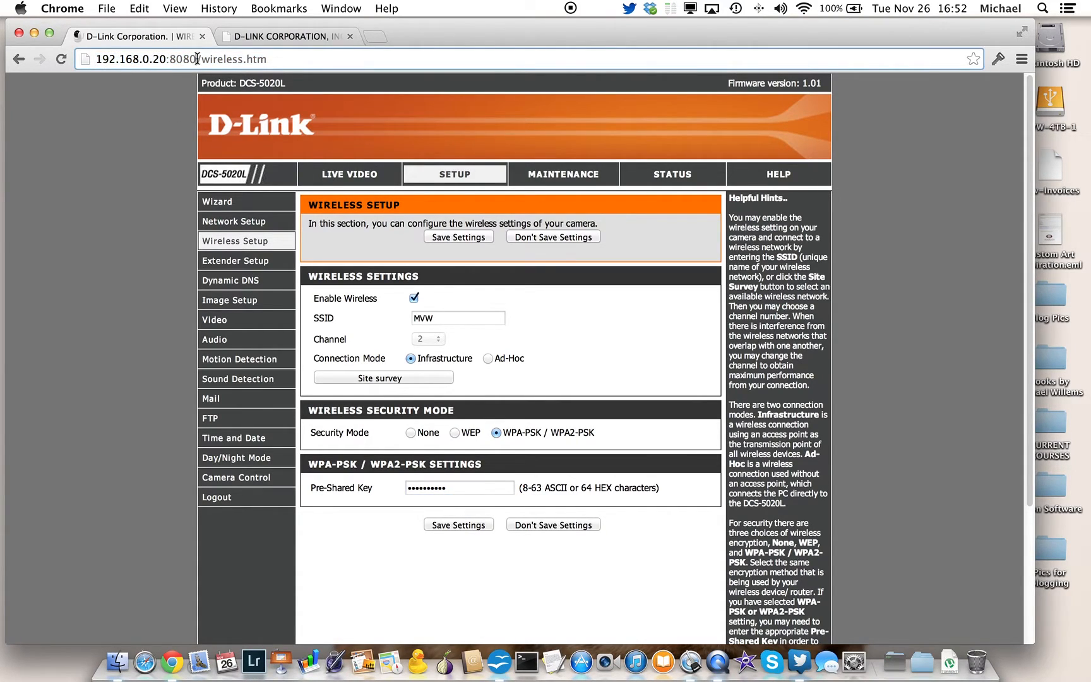
- Note the camera address 192.168.0.20:8080, then turn audio off on the live feed
{"action": "left_click", "coordinate": [146, 59]}
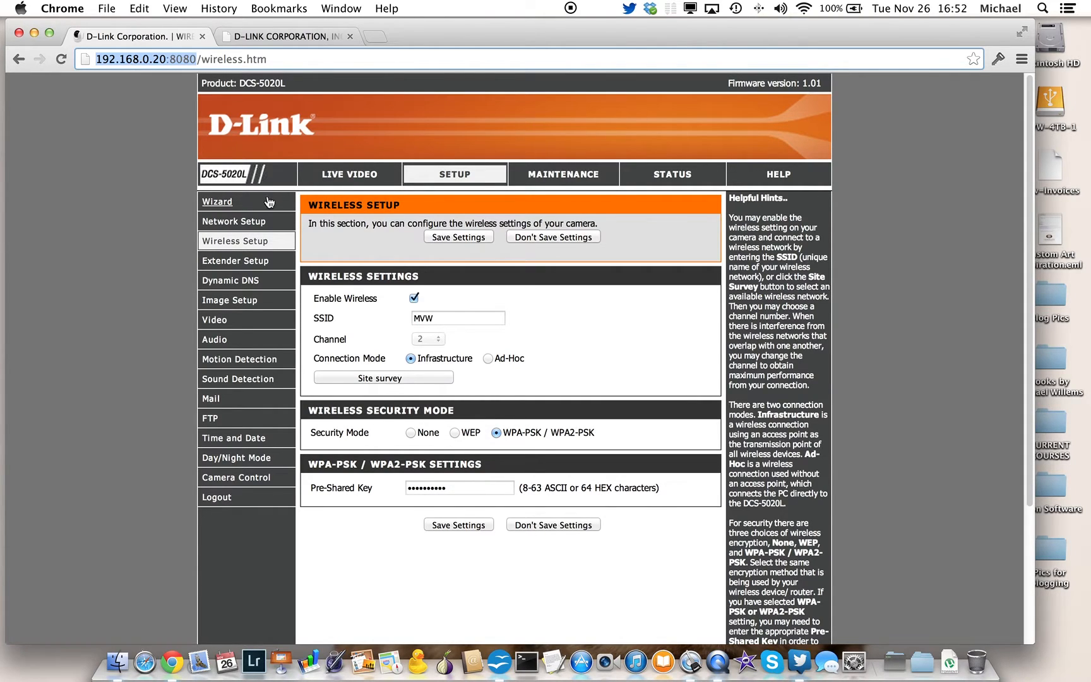
{"action": "left_click", "coordinate": [348, 174]}
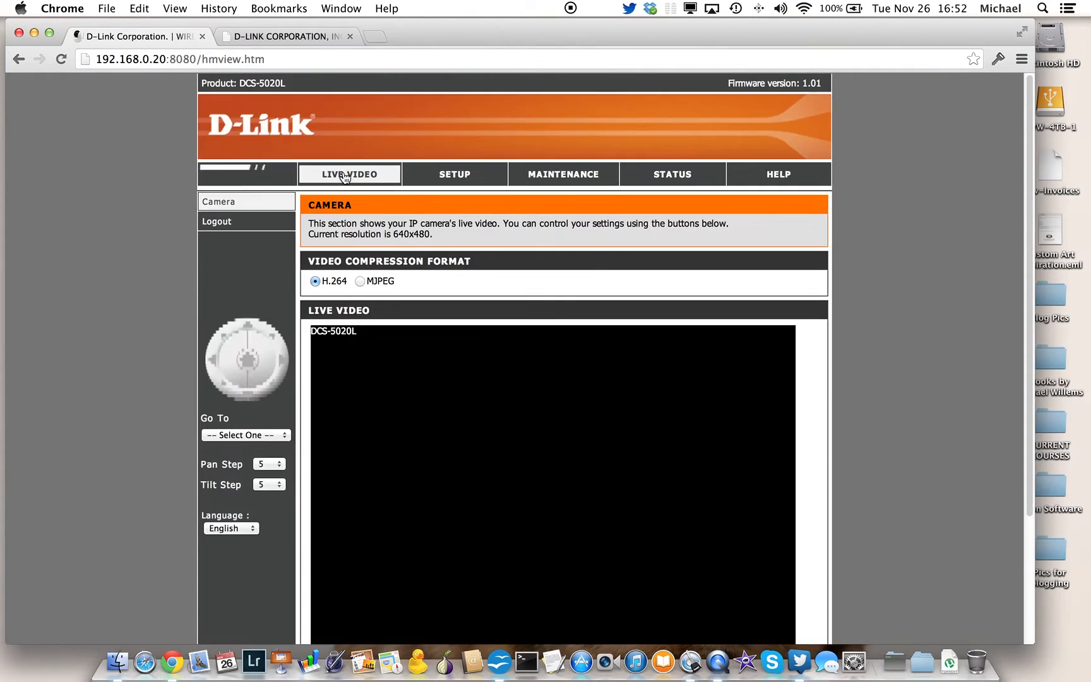
{"action": "scroll", "scroll_direction": "down", "scroll_amount": 3}
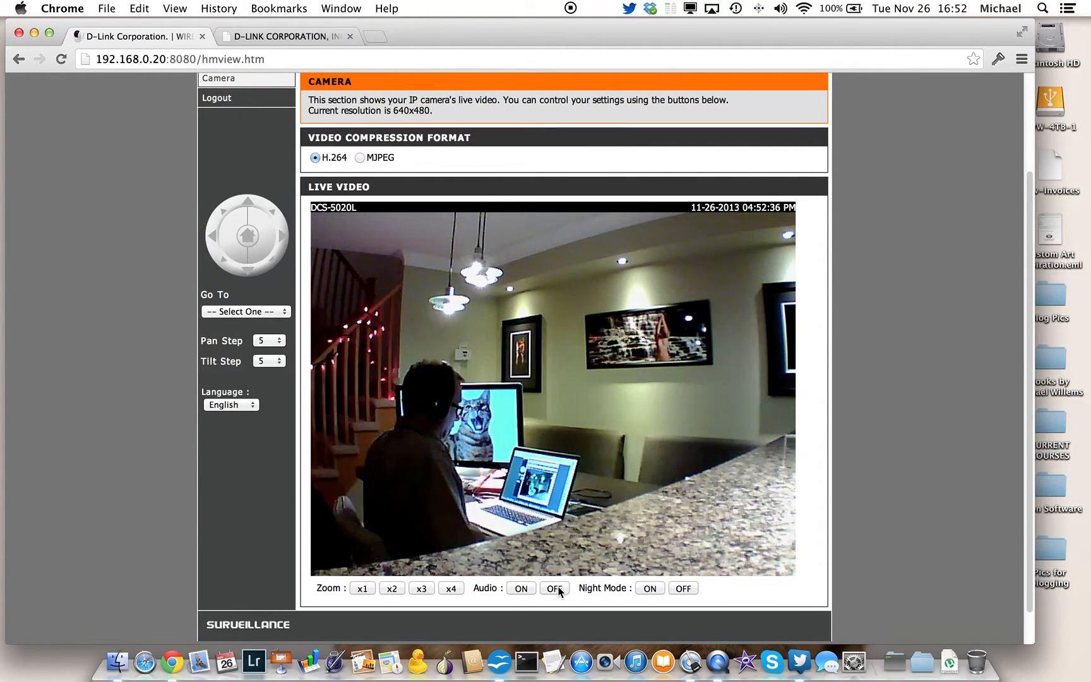
{"action": "left_click", "coordinate": [555, 589]}
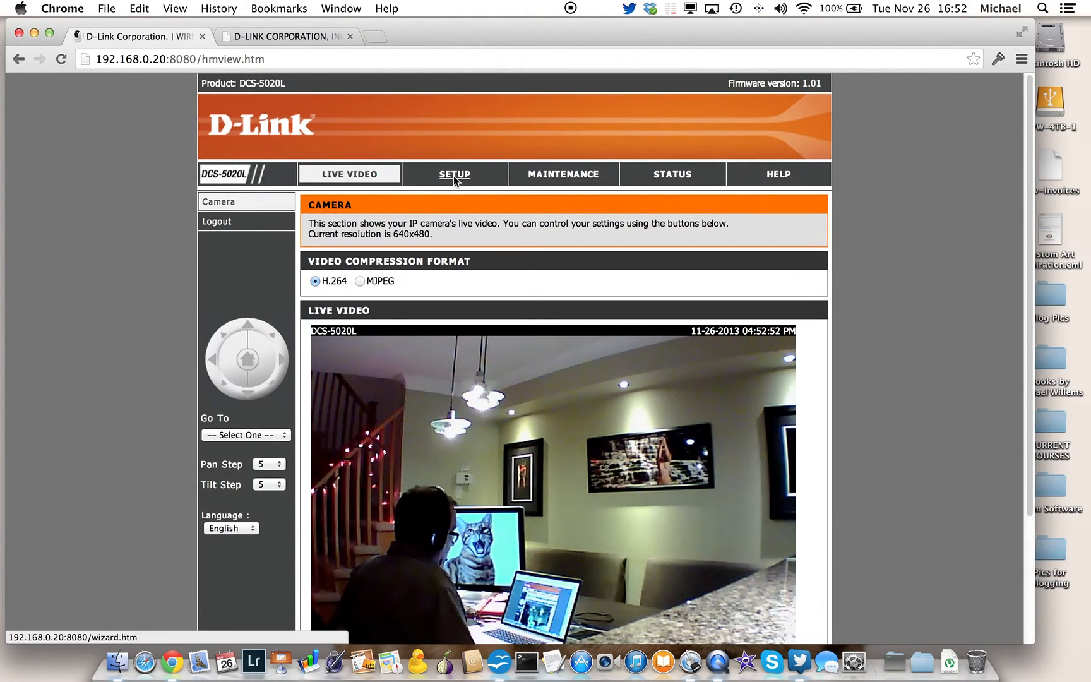
- Show the Maintenance Admin page with the new password field, server settings and user list
{"action": "left_click", "coordinate": [563, 175]}
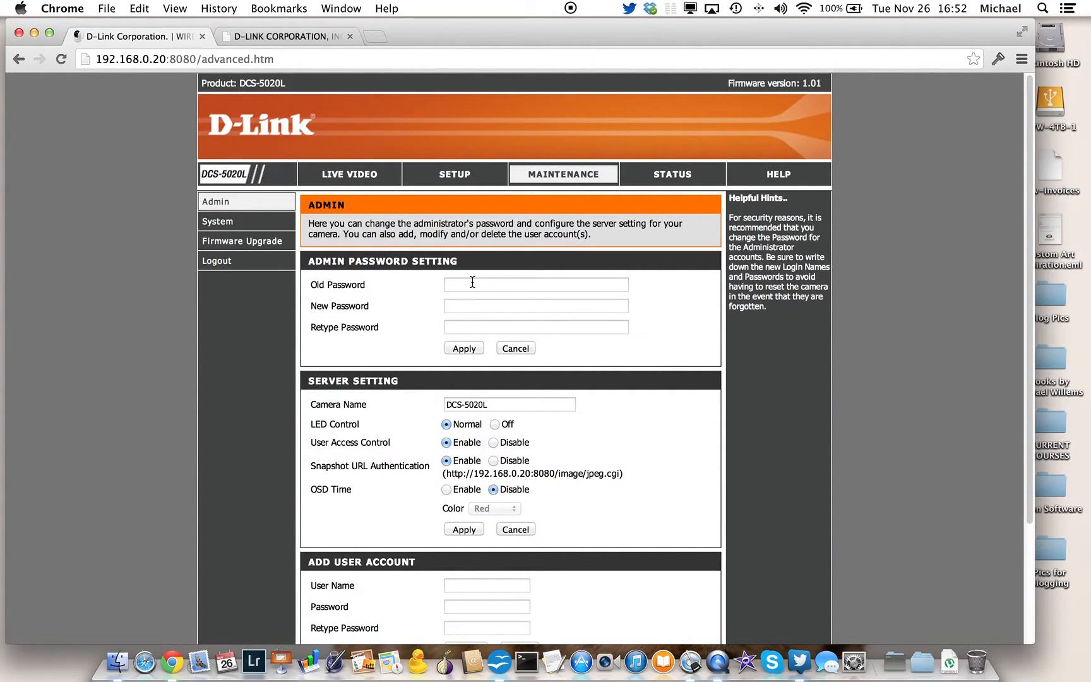
{"action": "mouse_move", "coordinate": [471, 297]}
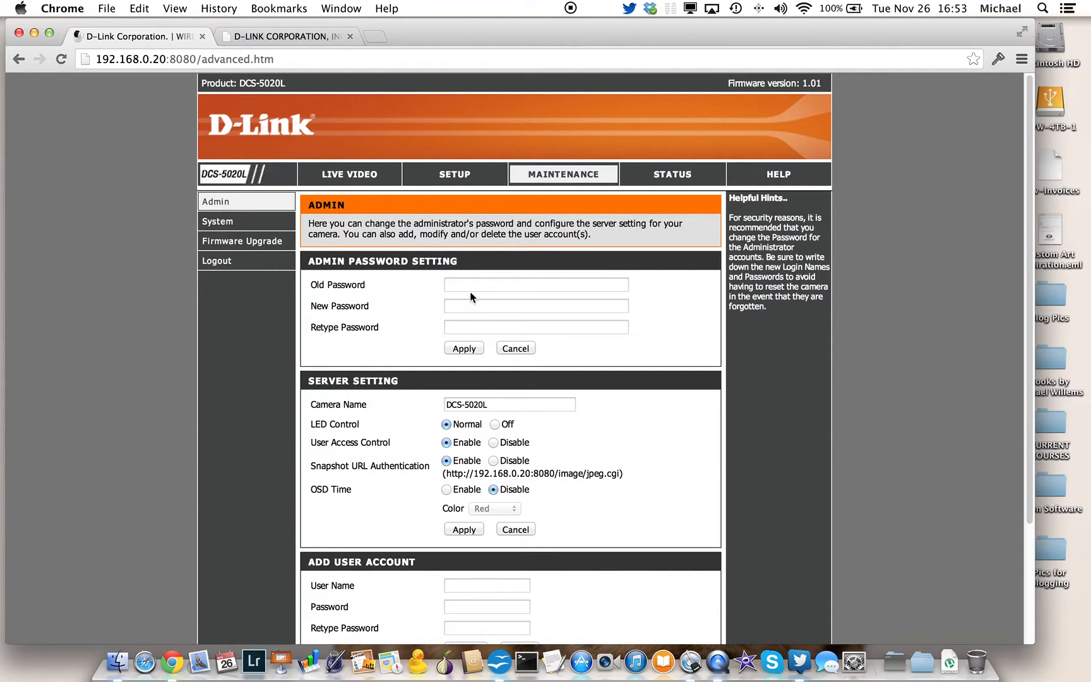
{"action": "left_click", "coordinate": [536, 305]}
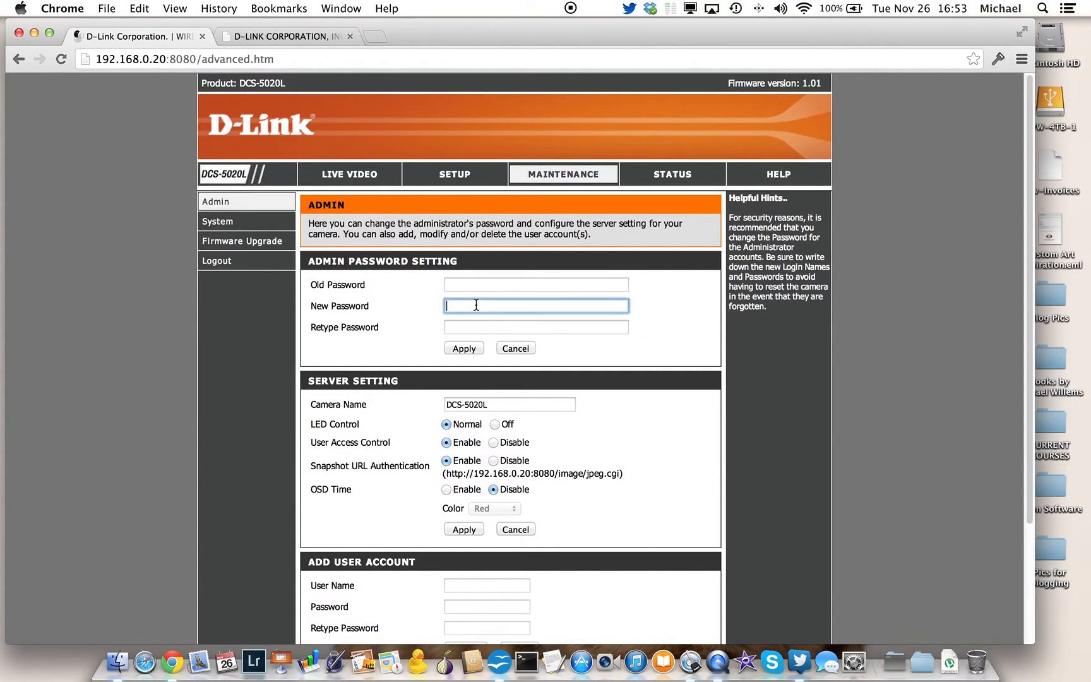
{"action": "scroll", "scroll_direction": "down", "scroll_amount": 3}
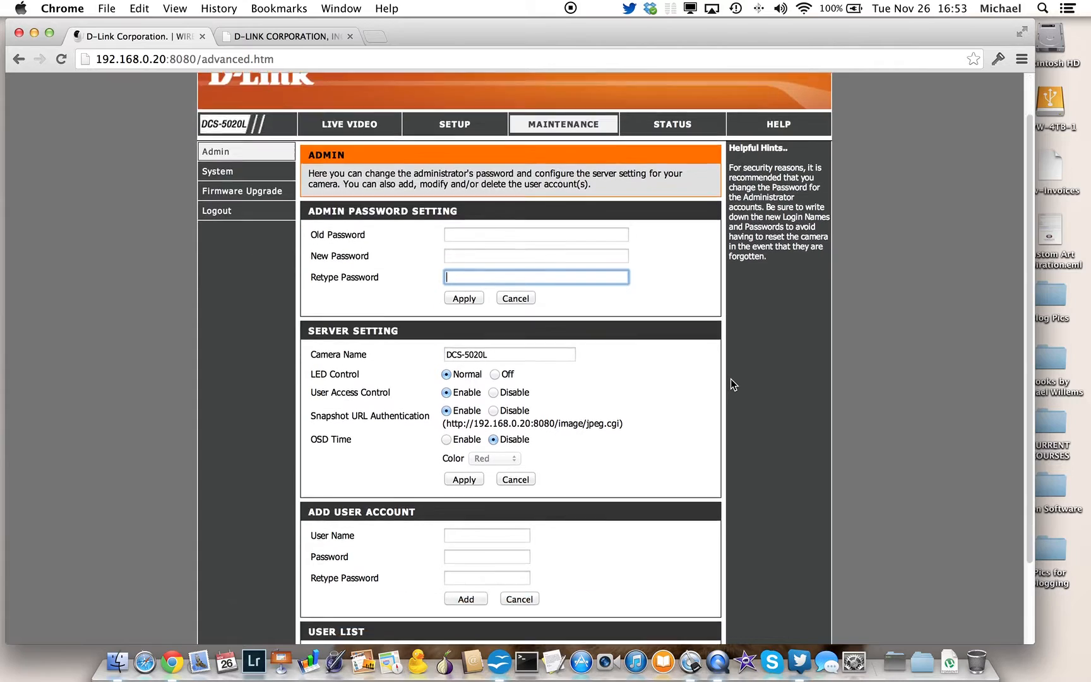
{"action": "scroll", "scroll_direction": "down", "scroll_amount": 3}
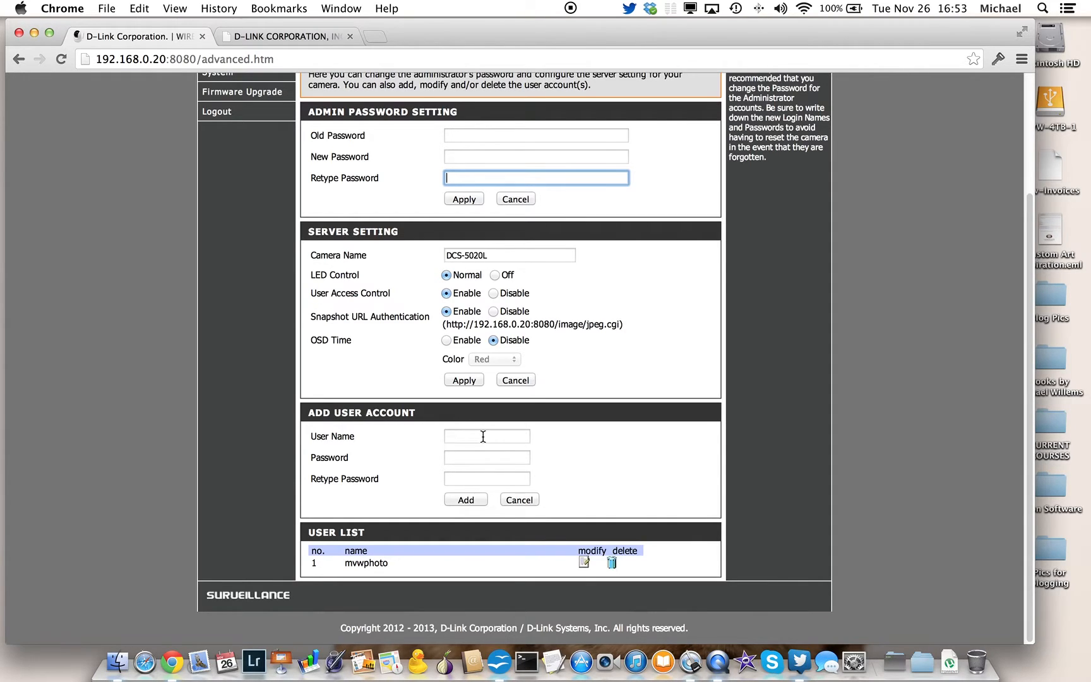
{"action": "mouse_move", "coordinate": [483, 436]}
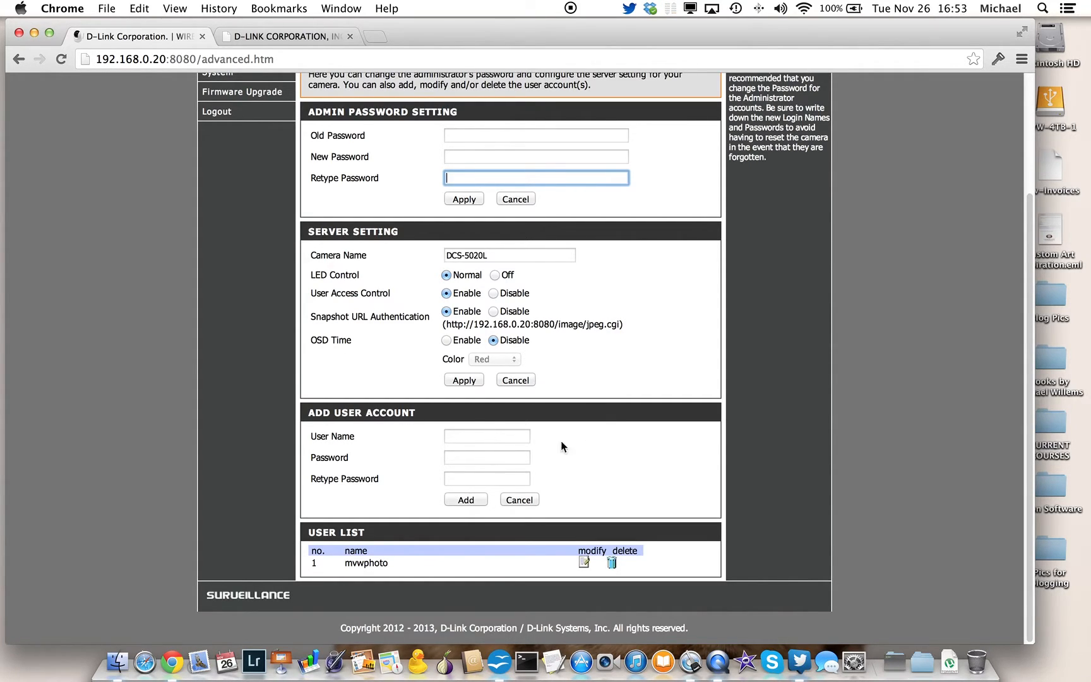
{"action": "scroll", "scroll_direction": "up", "scroll_amount": 3}
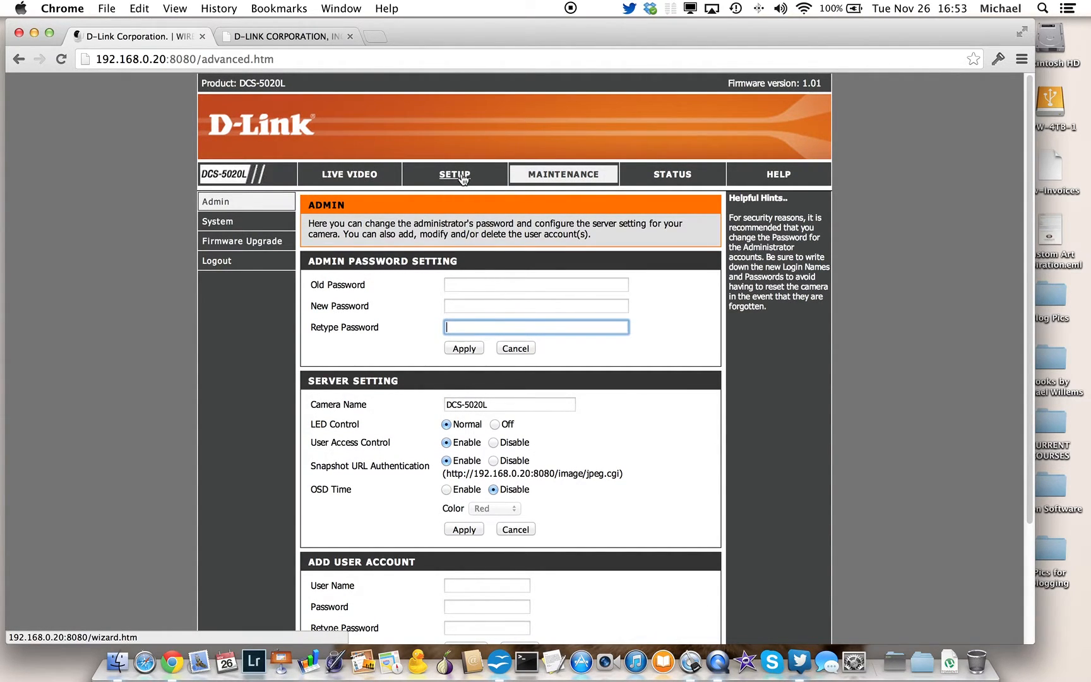
- Show the Time and Date page synchronised to NTP server tick.utoronto.ca in Eastern Time
{"action": "left_click", "coordinate": [461, 175]}
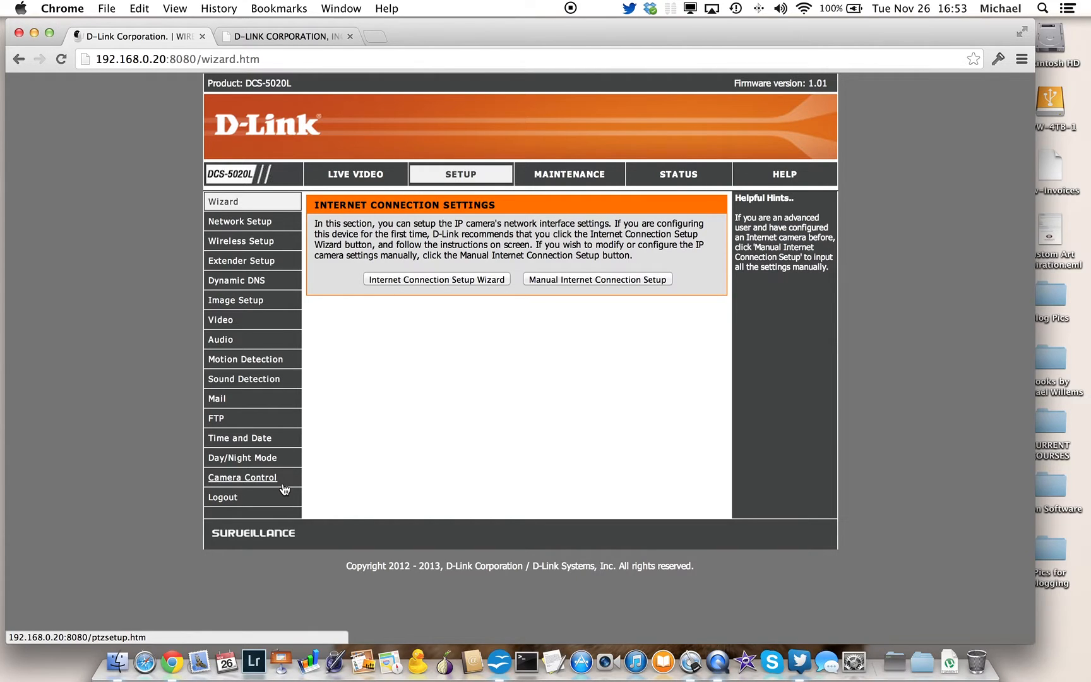
{"action": "mouse_move", "coordinate": [240, 438]}
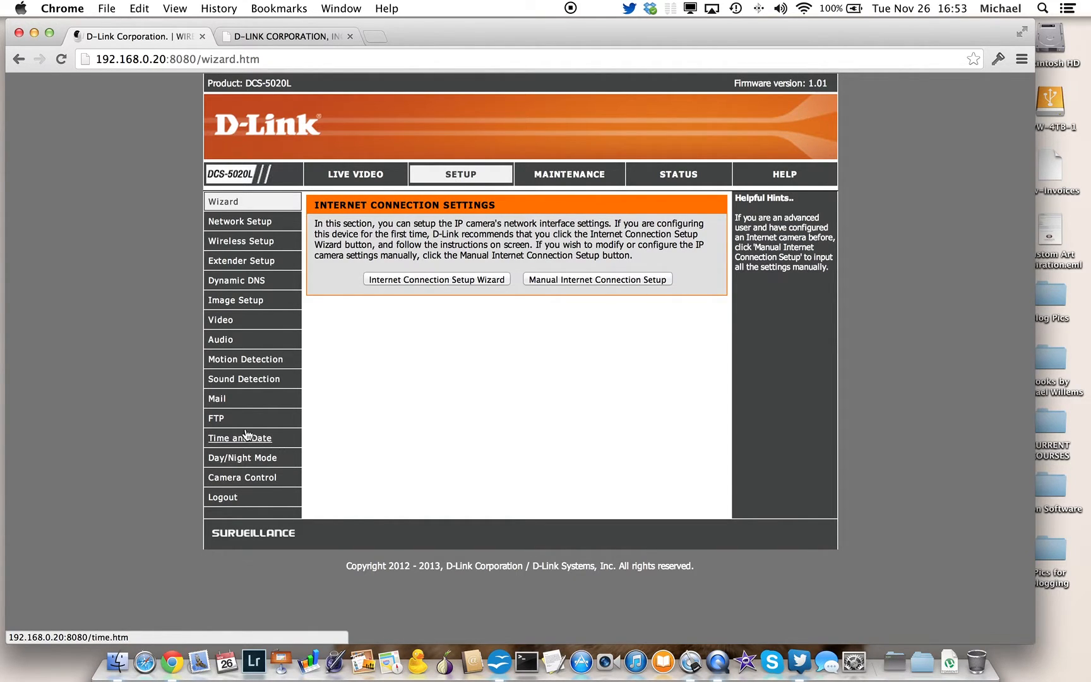
{"action": "left_click", "coordinate": [238, 438]}
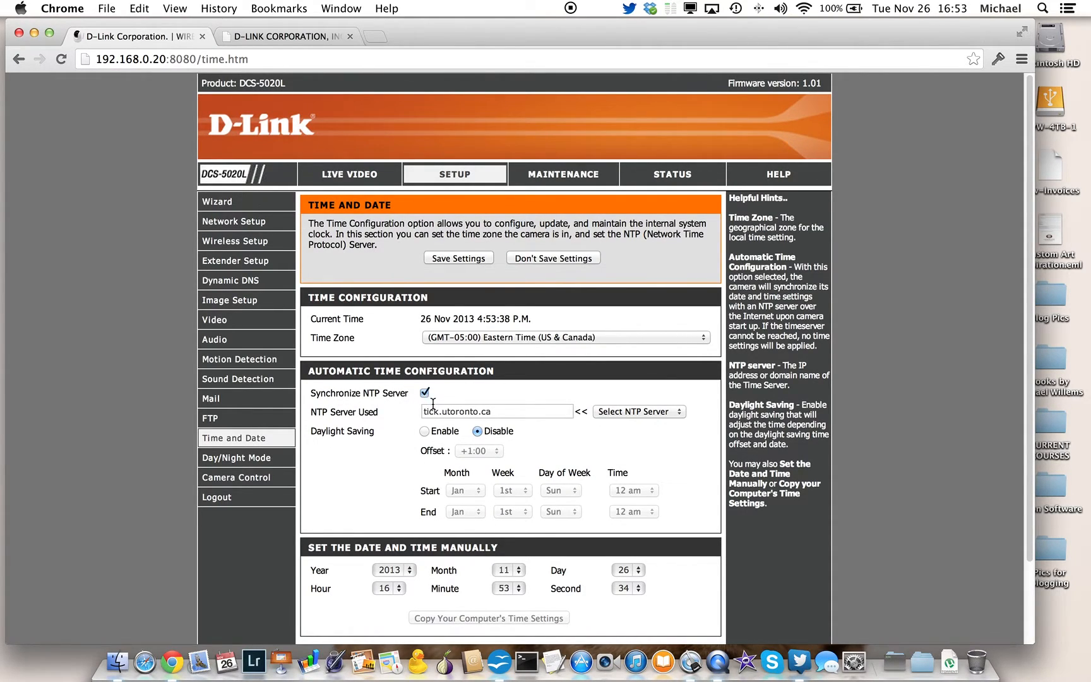
{"action": "mouse_move", "coordinate": [650, 415]}
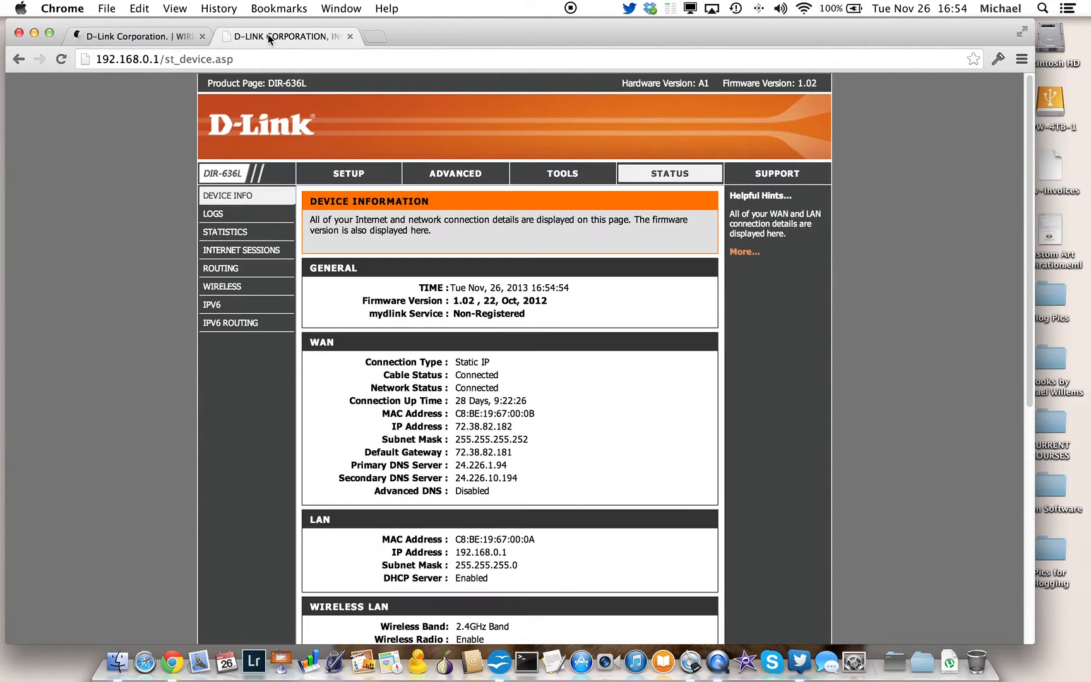
{"action": "mouse_move", "coordinate": [221, 268]}
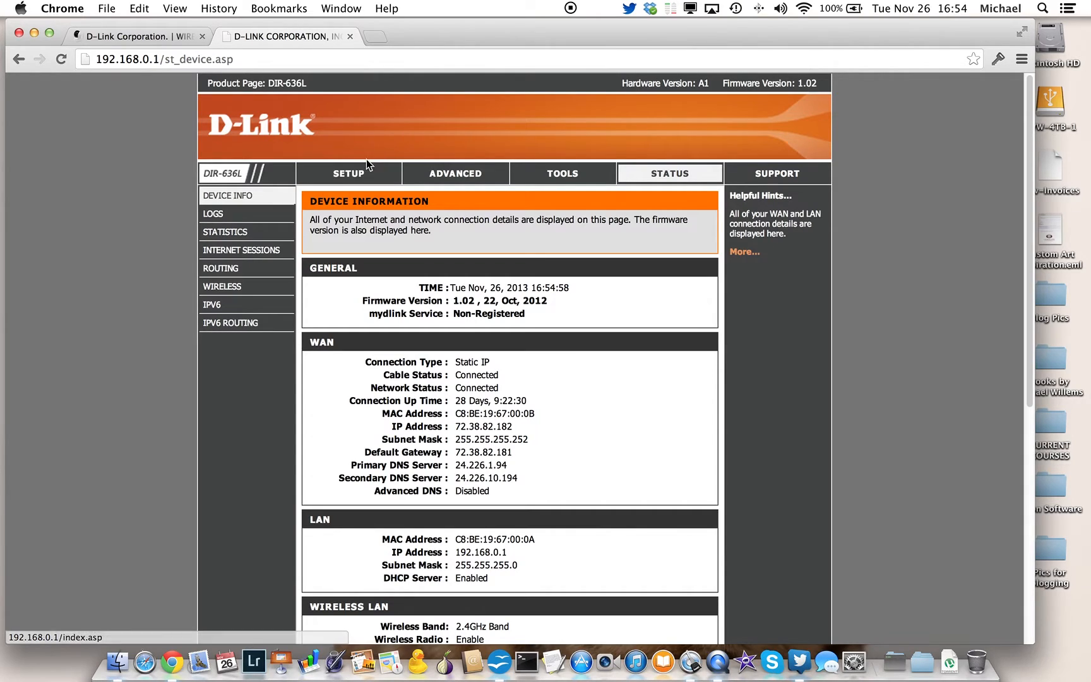
- Review the router's Network Settings page under Setup
{"action": "left_click", "coordinate": [349, 173]}
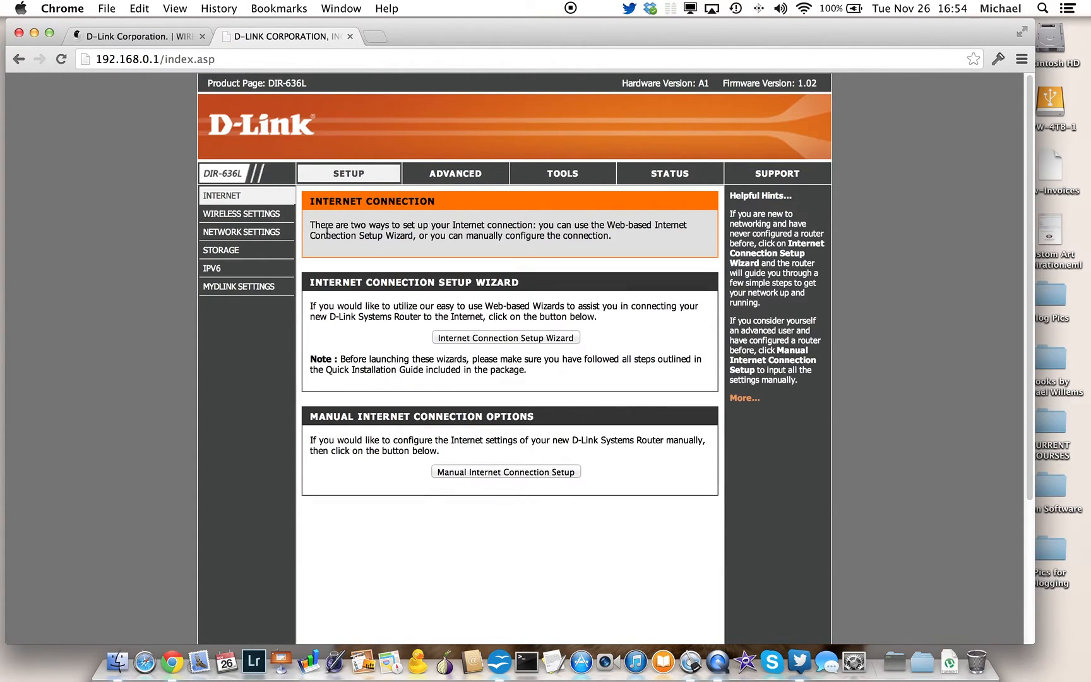
{"action": "mouse_move", "coordinate": [242, 231]}
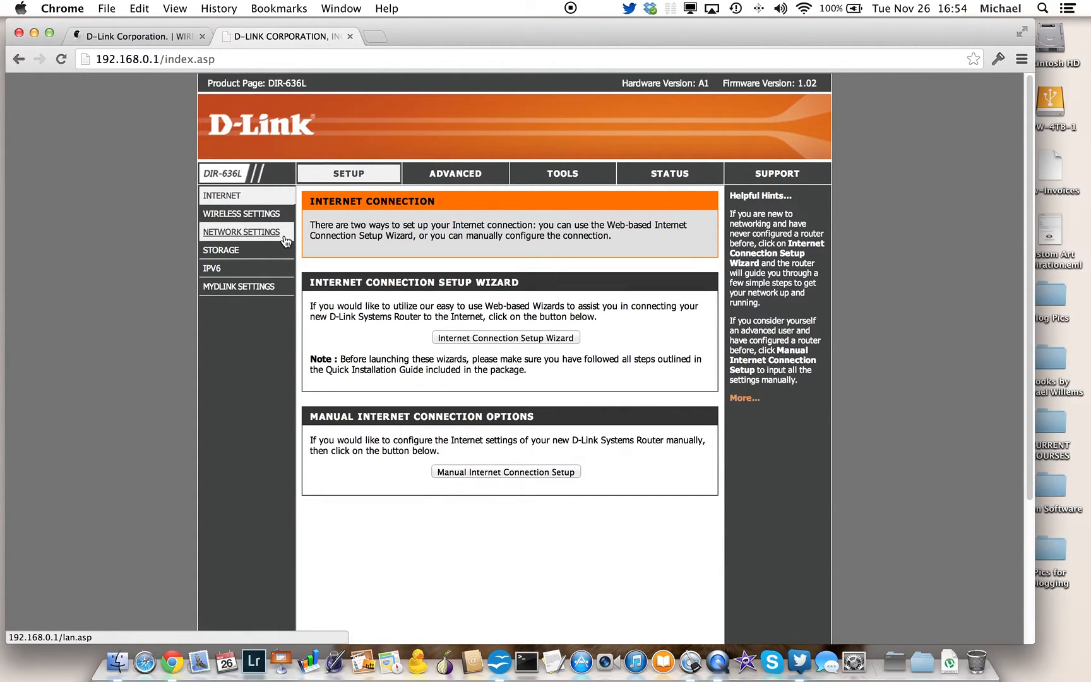
{"action": "mouse_move", "coordinate": [264, 238]}
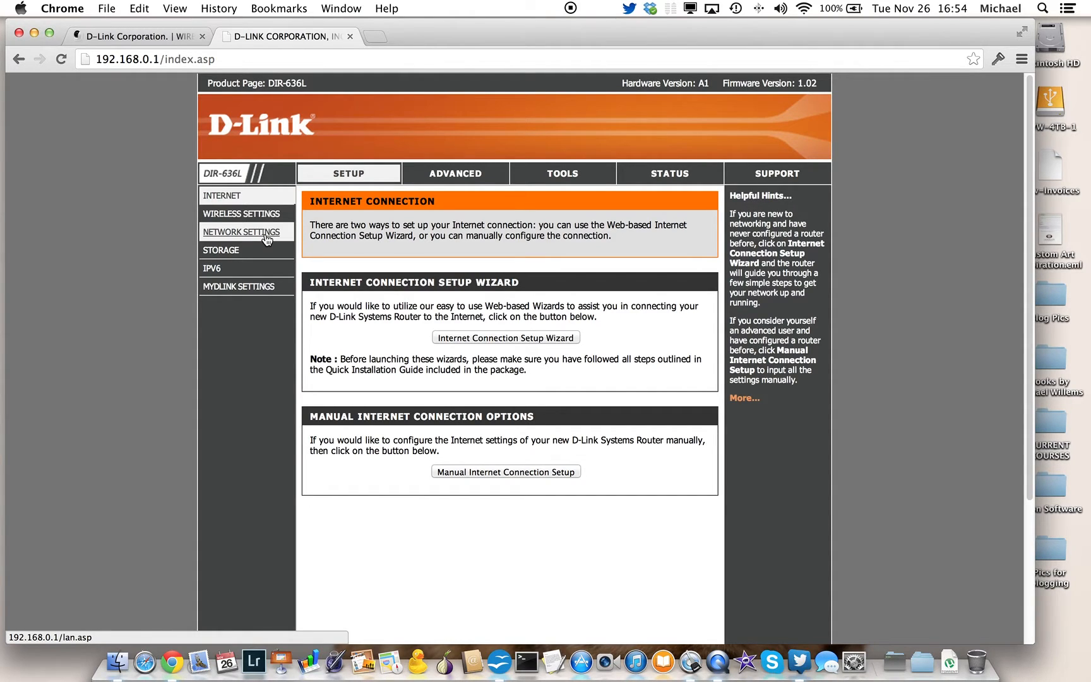
{"action": "left_click", "coordinate": [243, 231]}
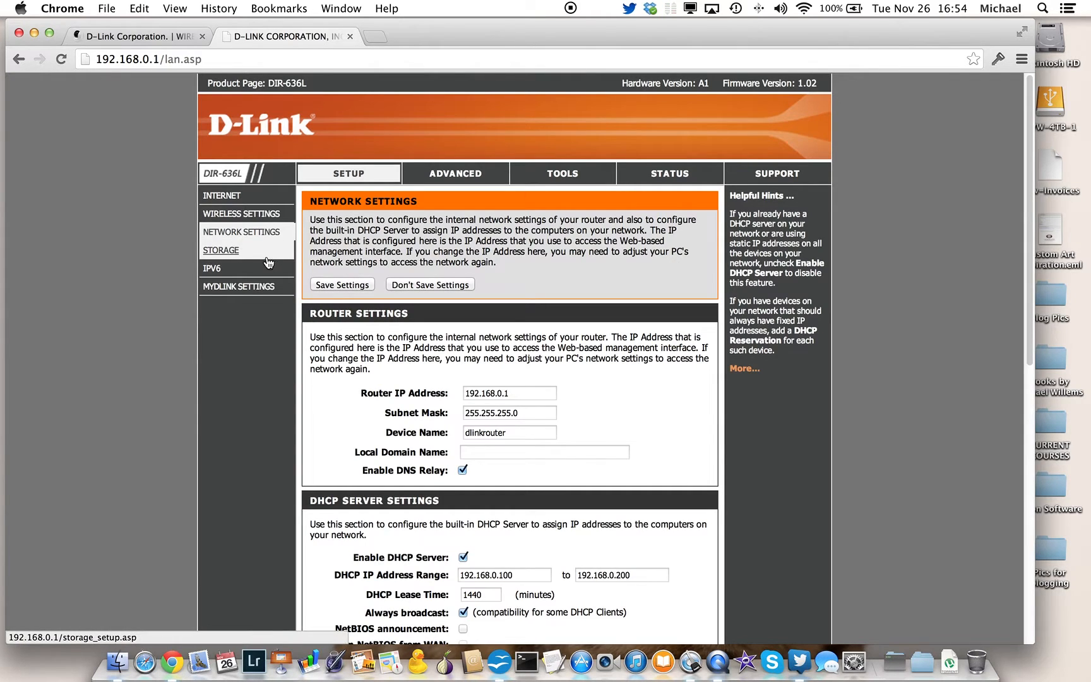
{"action": "scroll", "scroll_direction": "down", "scroll_amount": 3}
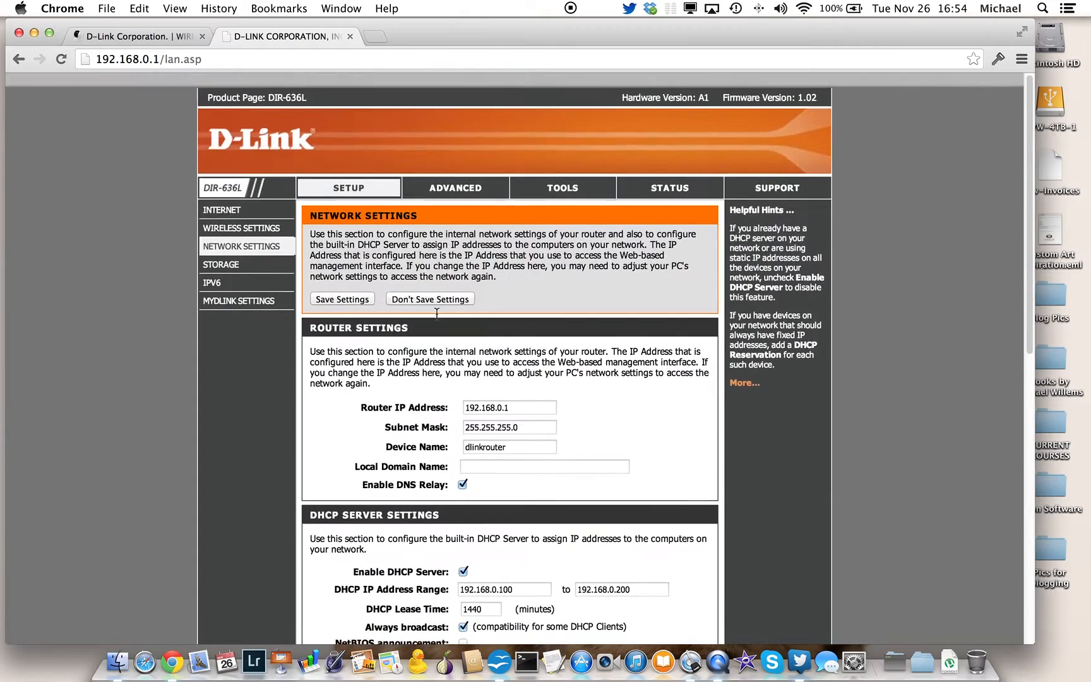
- Show the Advanced Virtual Server list forwarding HTTP and HTTPS to 192.168.0.20
{"action": "left_click", "coordinate": [455, 187]}
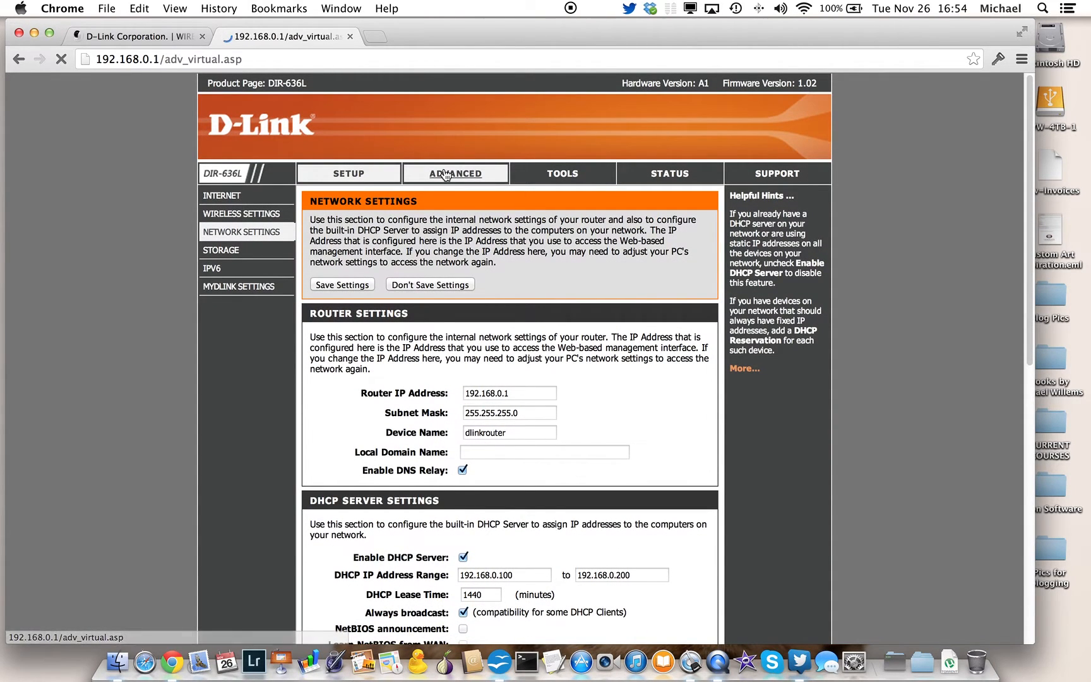
{"action": "left_click", "coordinate": [235, 195]}
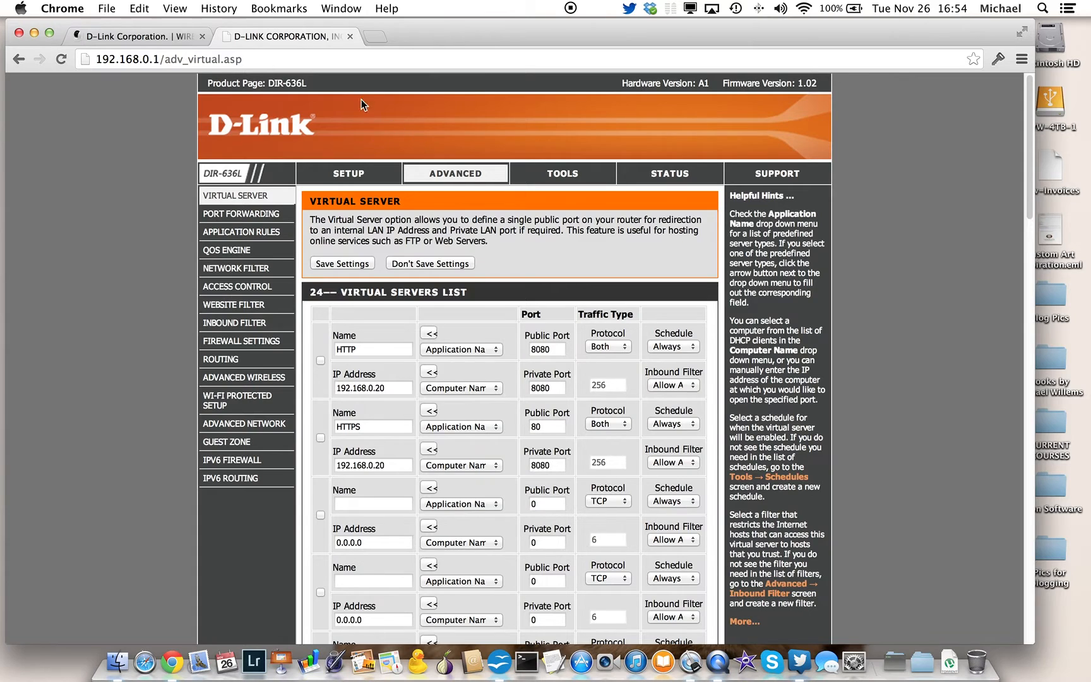
{"action": "mouse_move", "coordinate": [562, 173]}
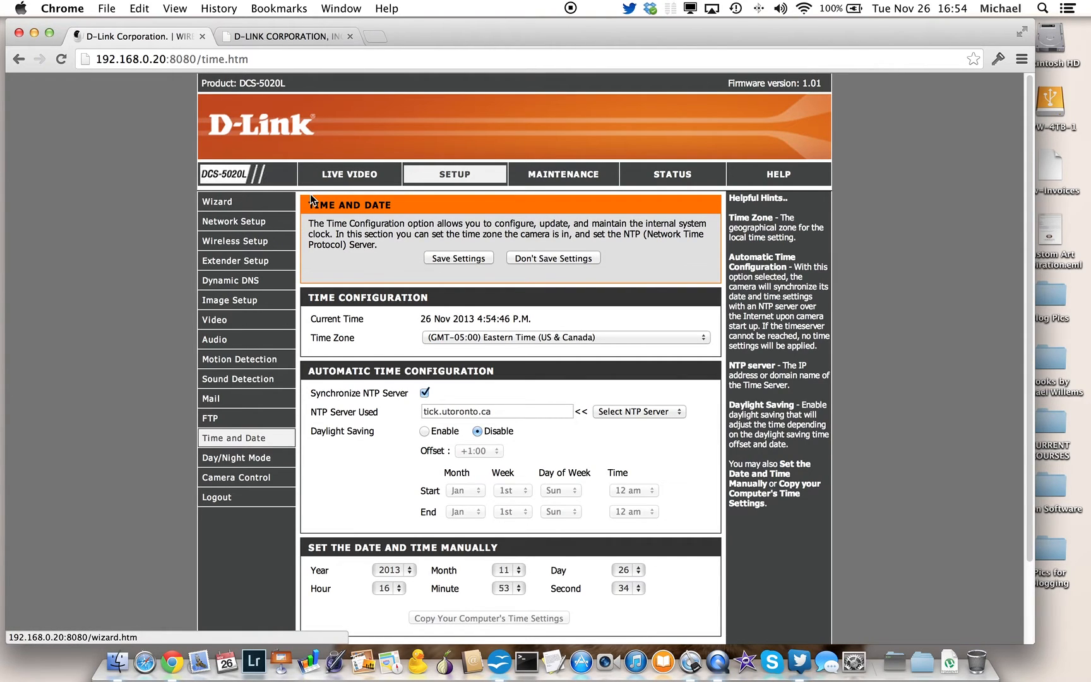
- Return to the camera's Live Video page showing the feed of the room
{"action": "left_click", "coordinate": [349, 174]}
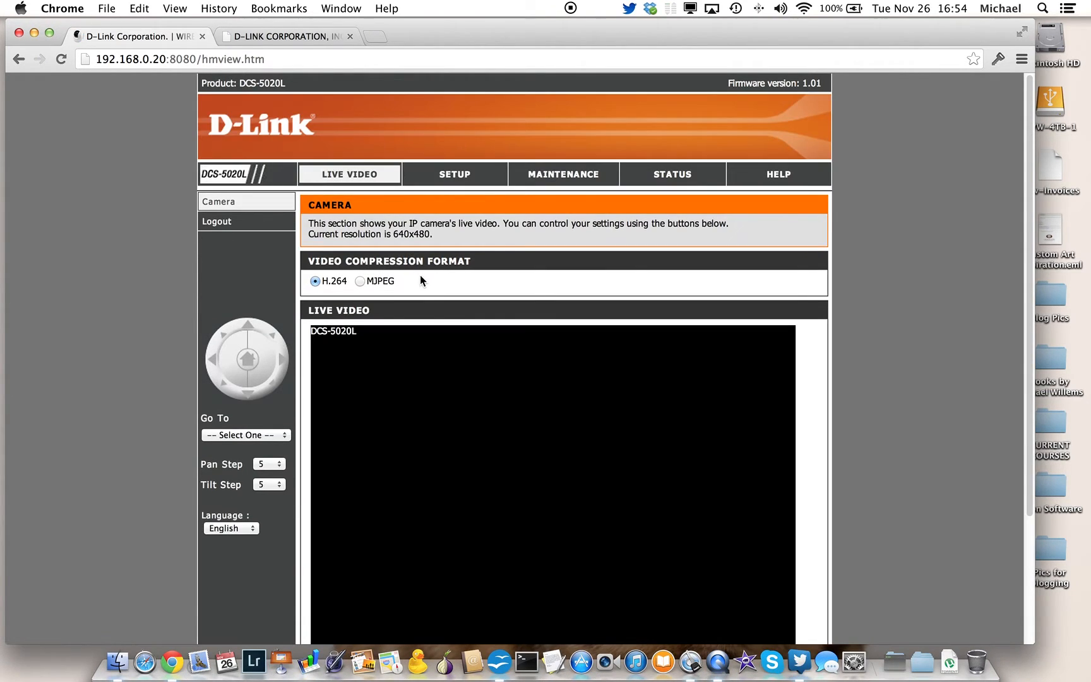
{"action": "scroll", "scroll_direction": "down", "scroll_amount": 3}
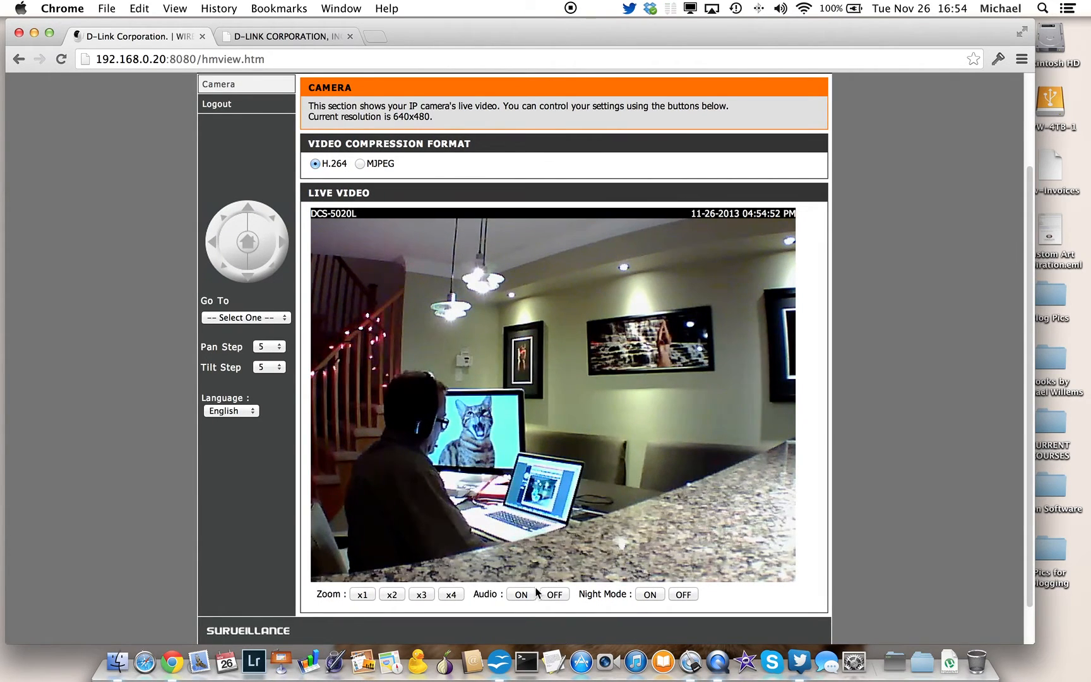
{"action": "mouse_move", "coordinate": [635, 478]}
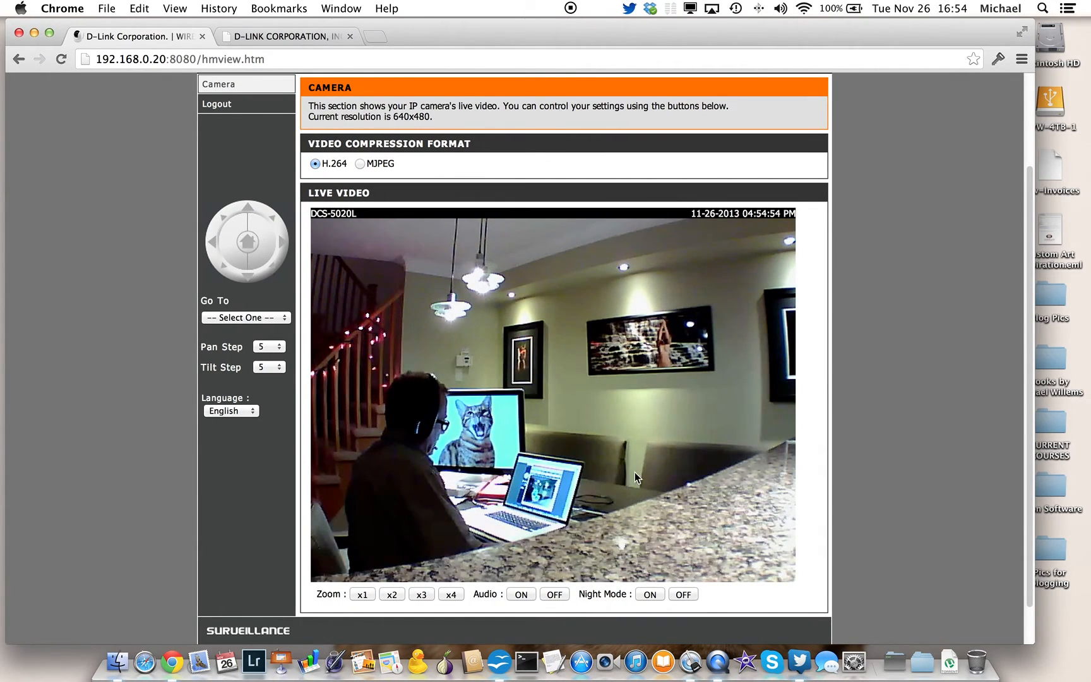